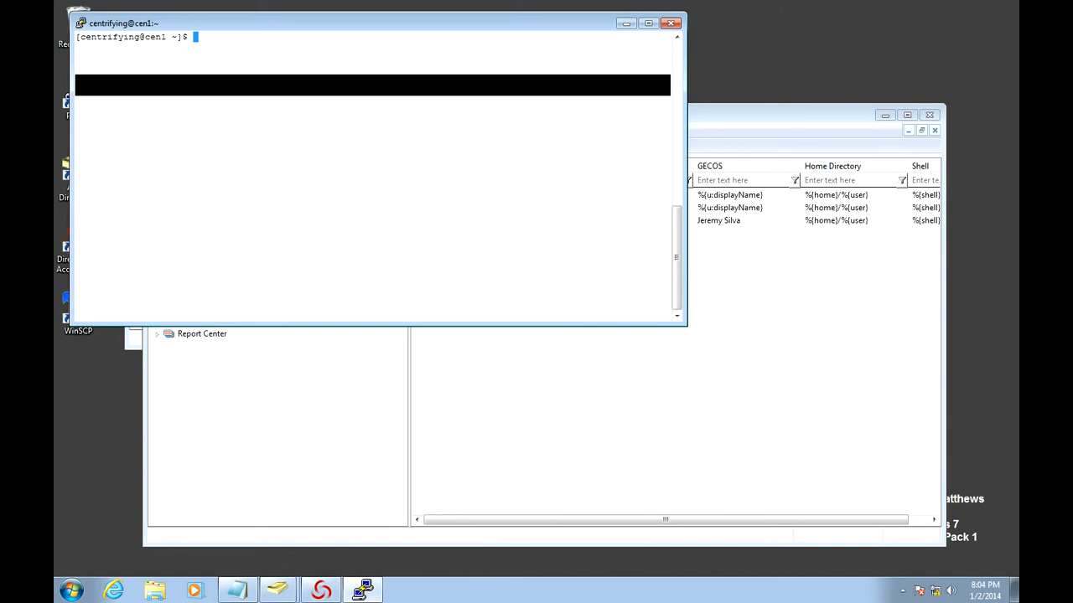
- Start adedit, bind to corp.contoso.com and load the ade_lib package
{"action": "type", "text": "adedit"}
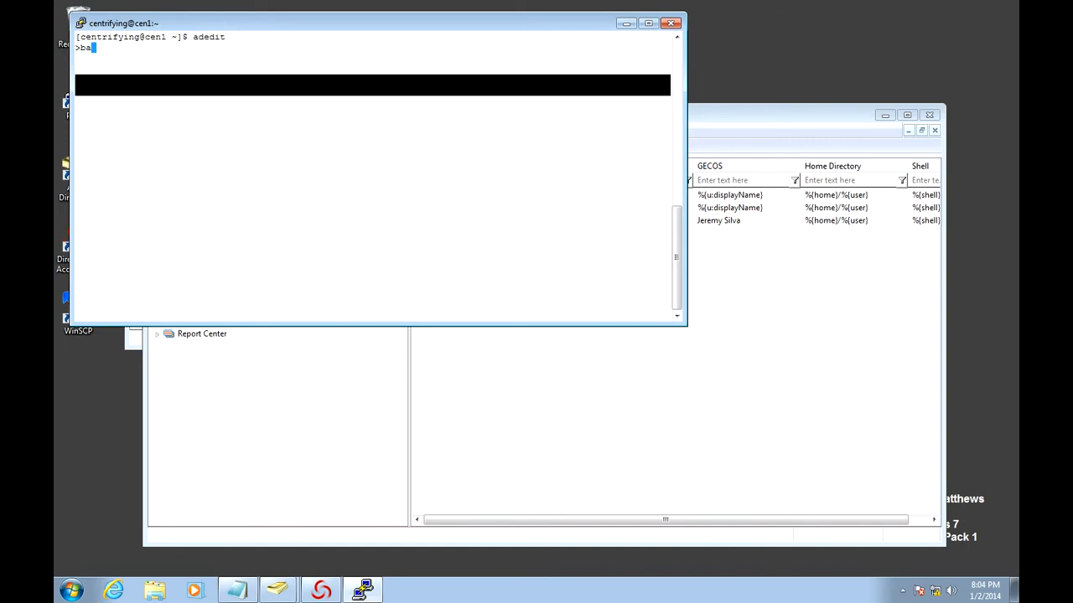
{"action": "type", "text": "ind corp.c"}
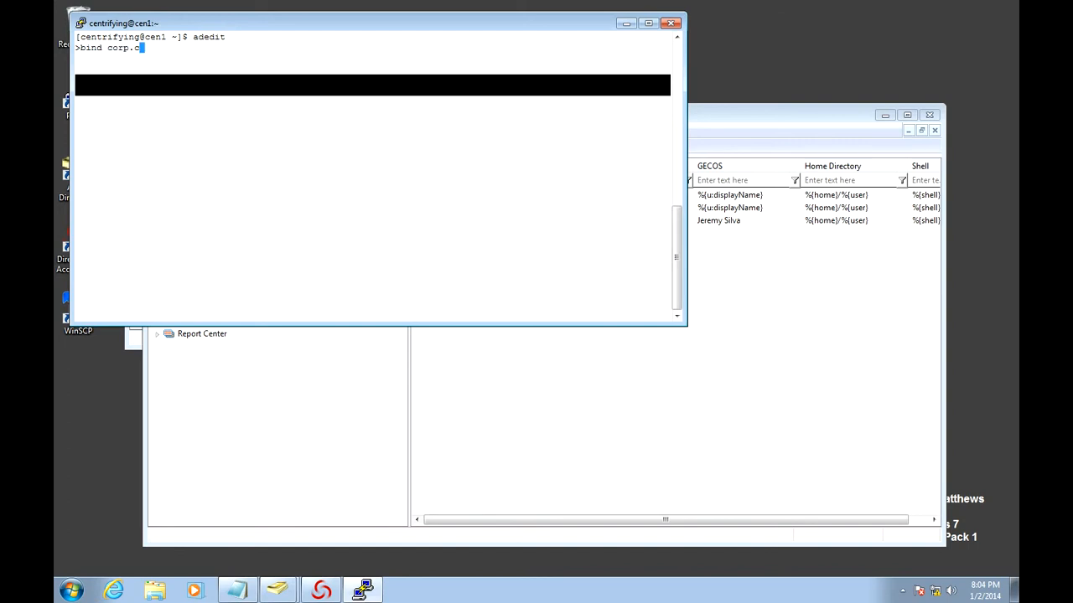
{"action": "type", "text": "ontoso.com"}
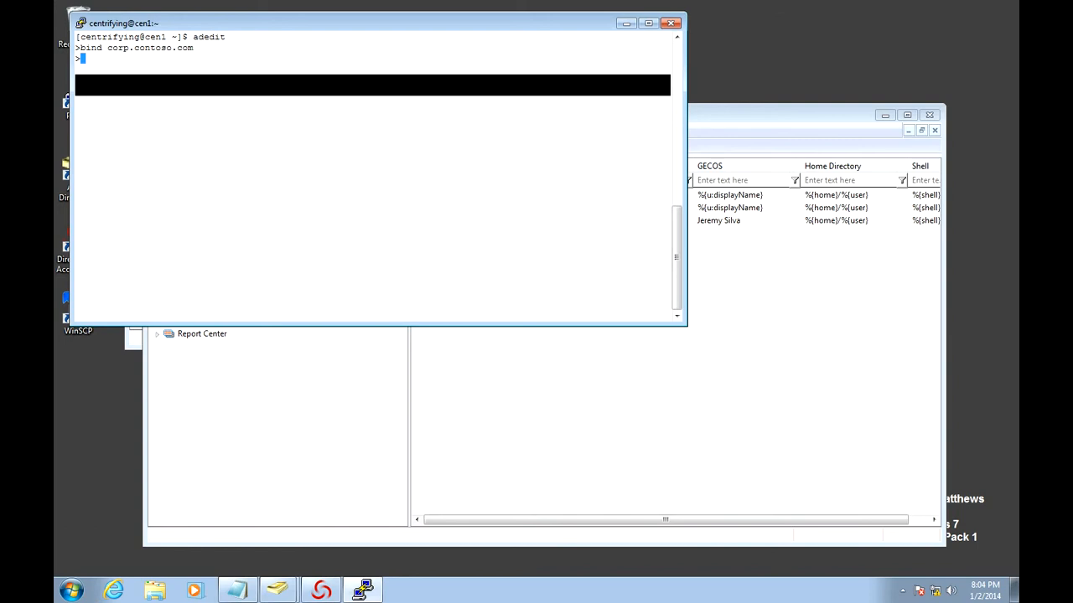
{"action": "type", "text": "package require"}
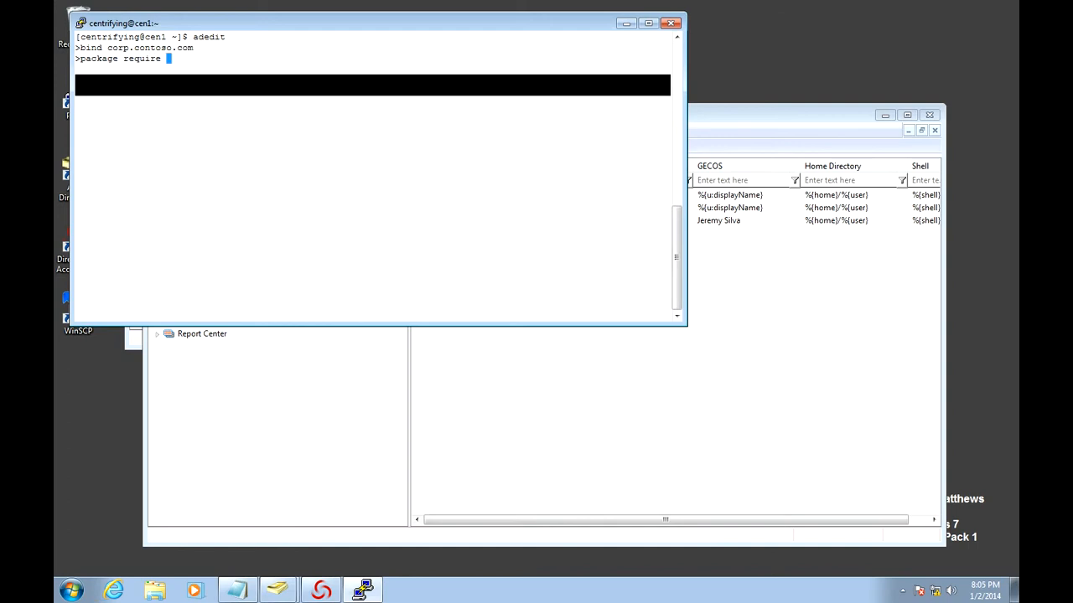
{"action": "type", "text": "ade_lib"}
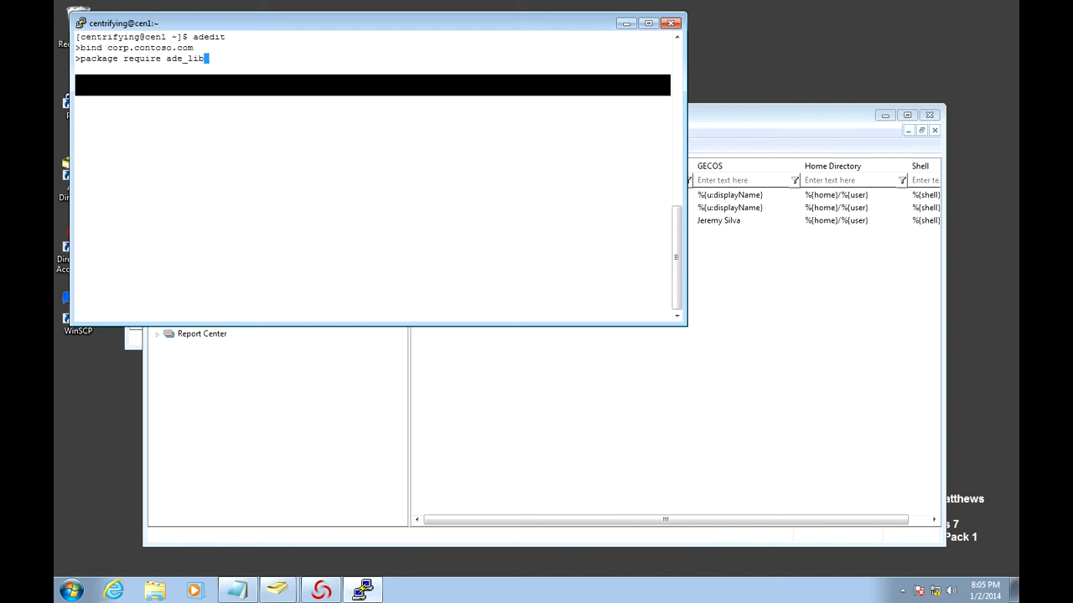
{"action": "key", "text": "Return"}
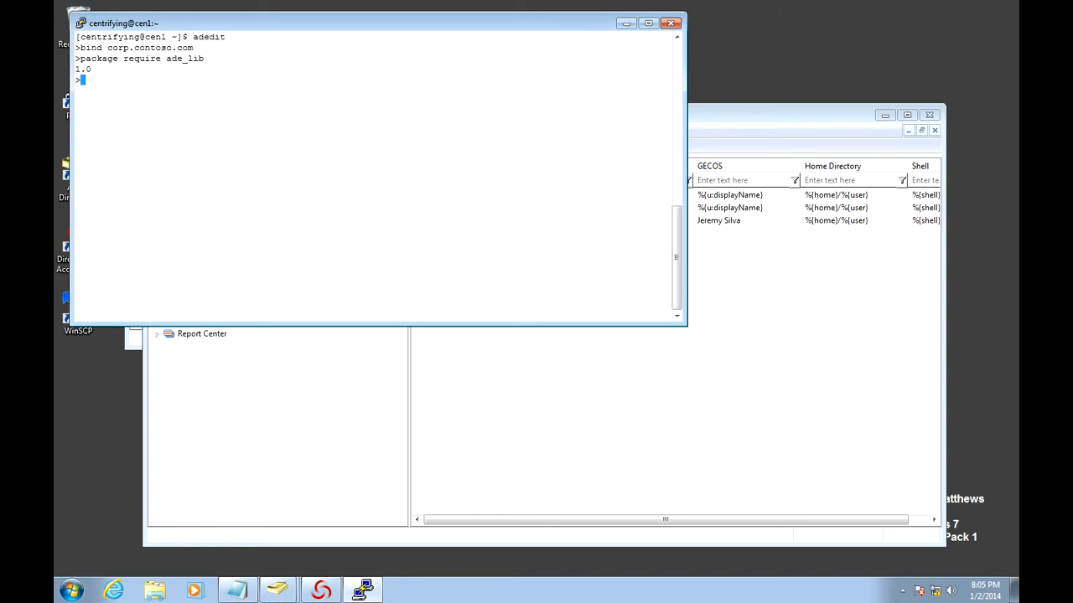
{"action": "type", "text": "ass"}
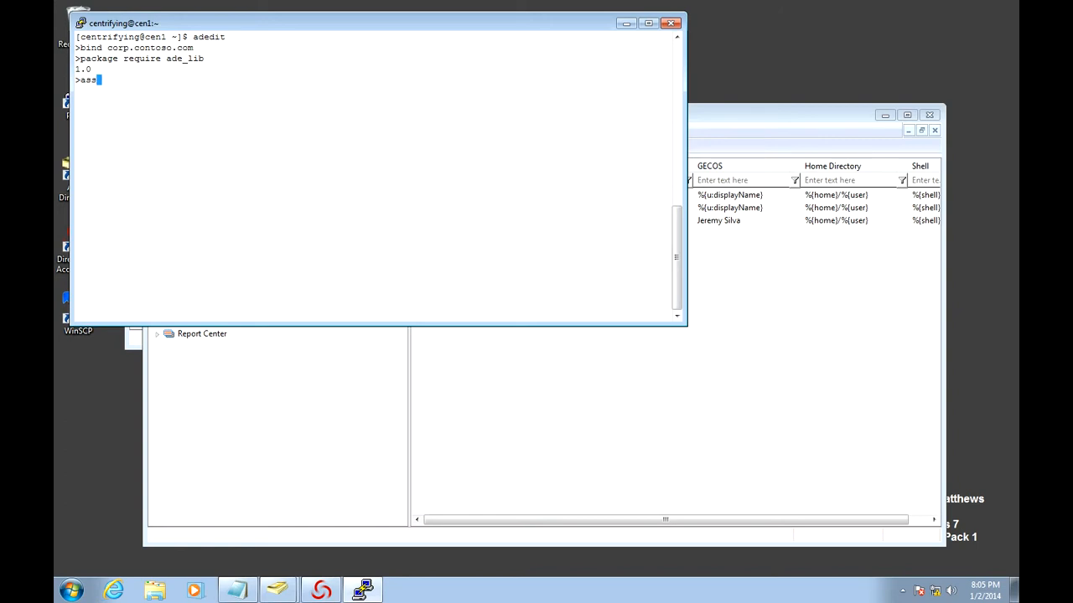
{"action": "type", "text": "dd"}
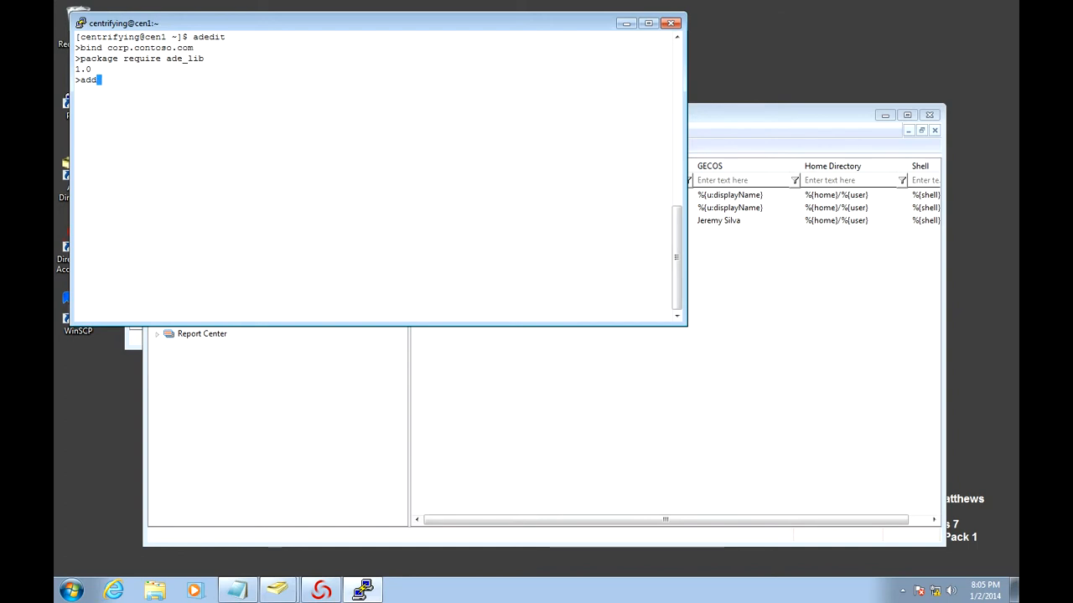
{"action": "type", "text": "_user"}
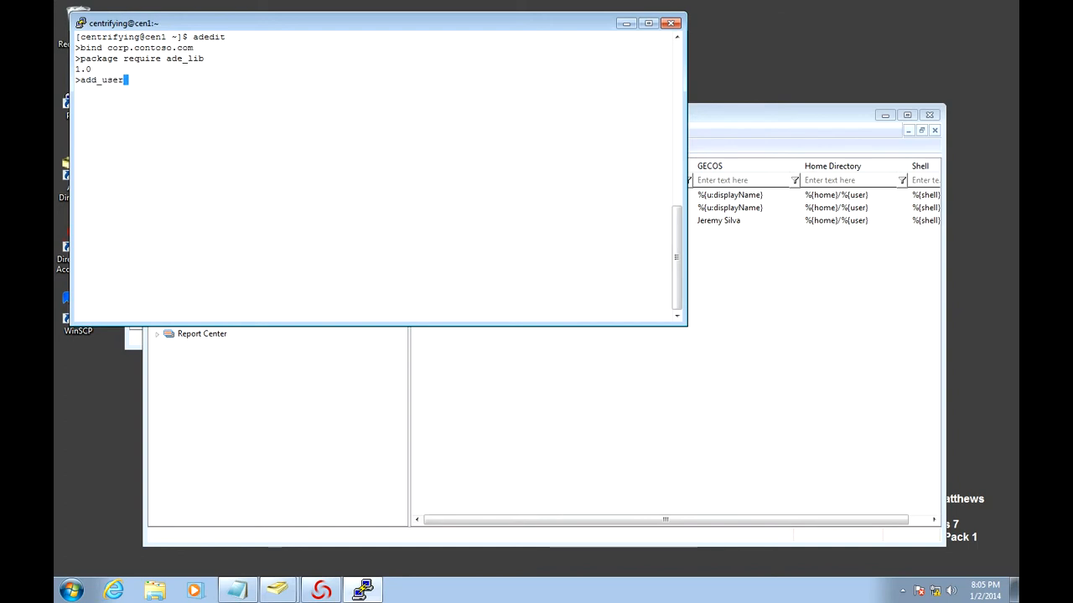
{"action": "type", "text": "_to_group"}
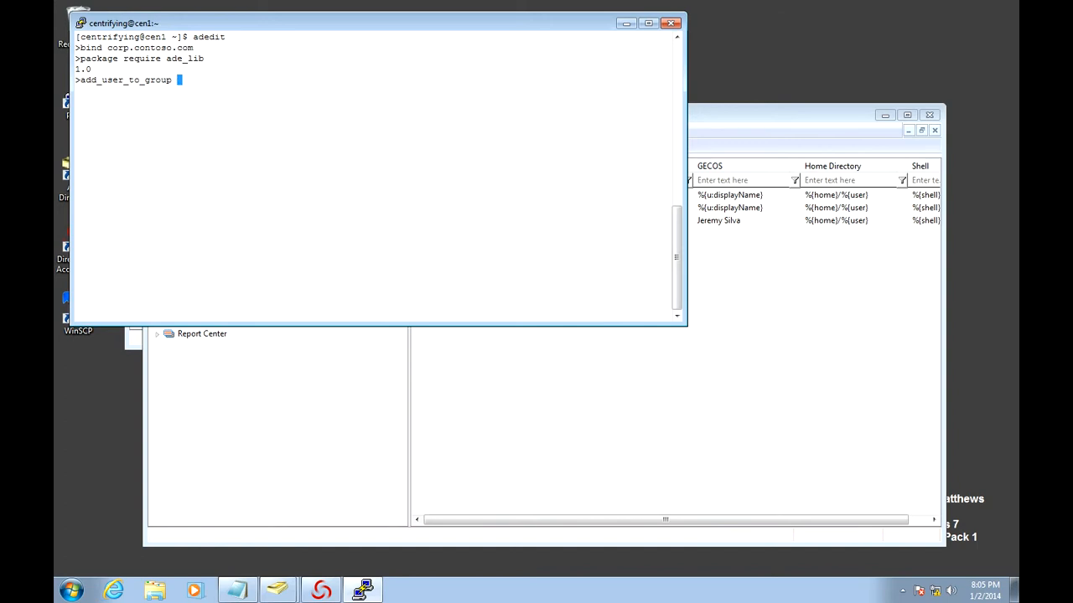
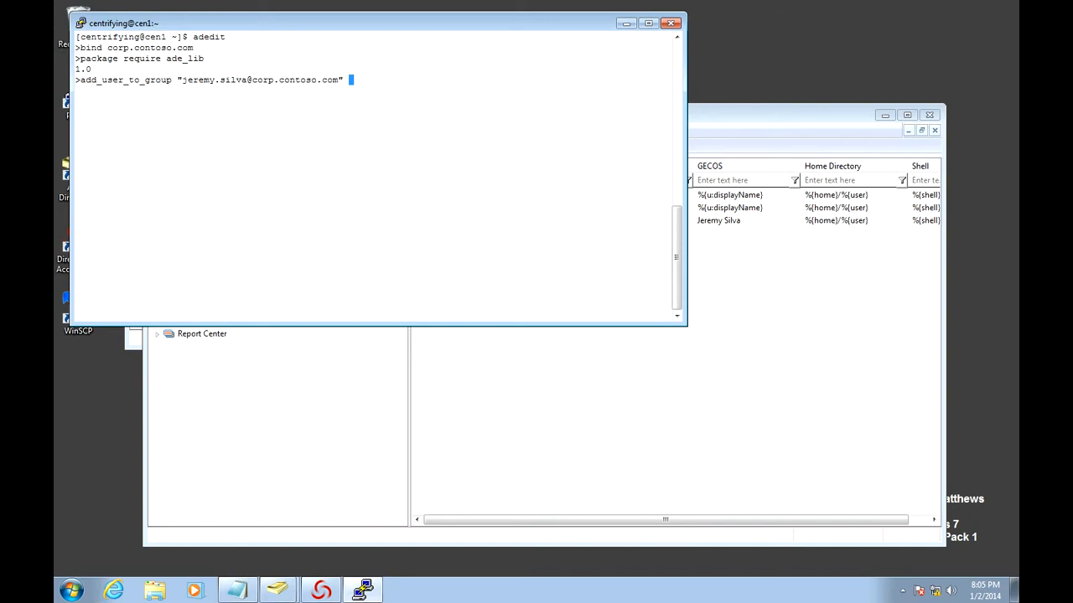
{"action": "mouse_move", "coordinate": [278, 590]}
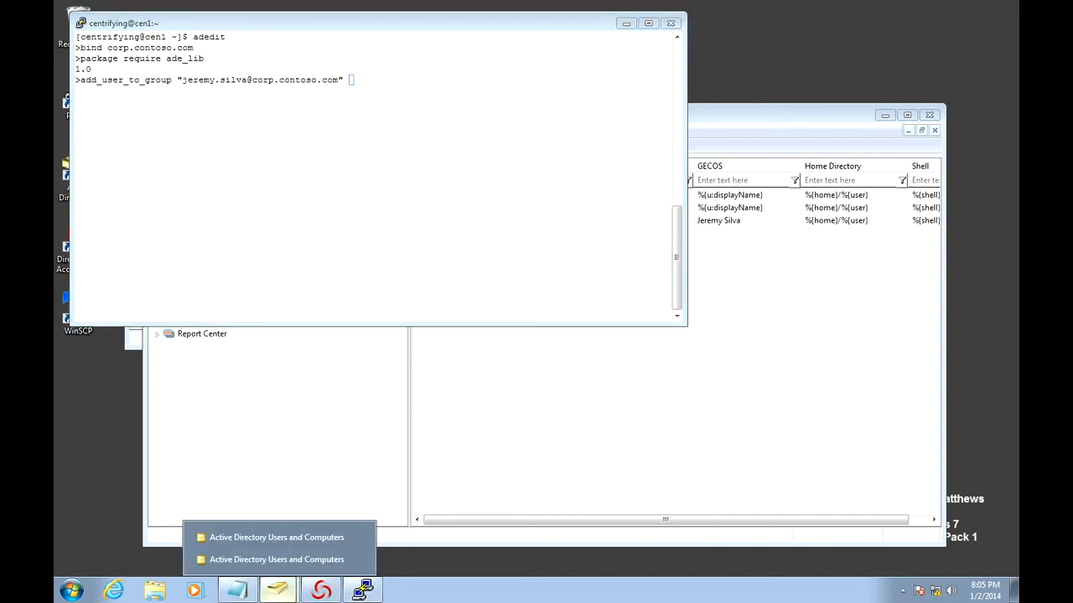
{"action": "left_click", "coordinate": [277, 536]}
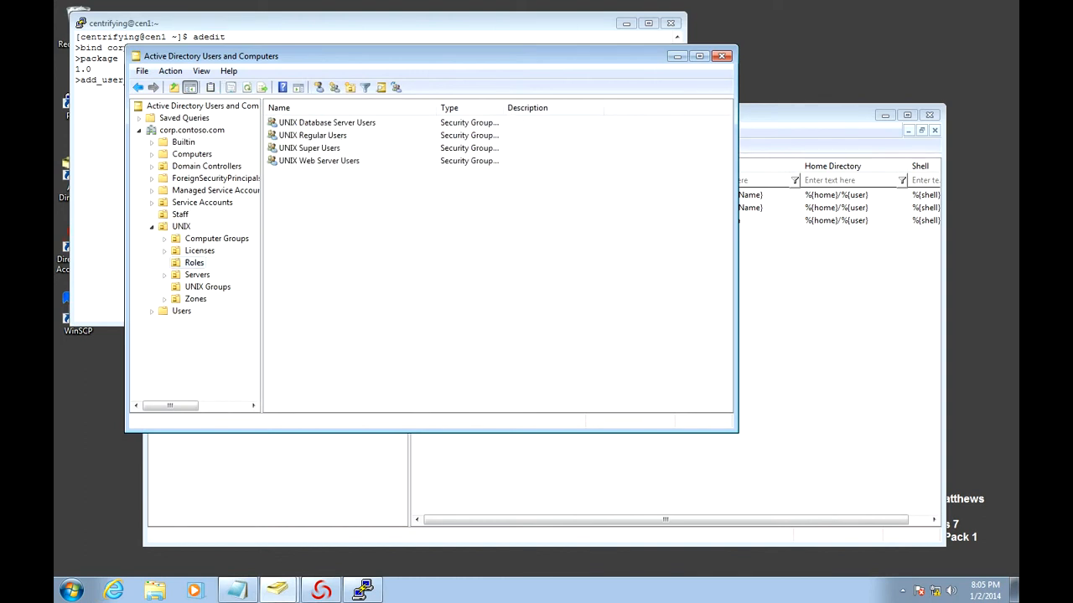
{"action": "left_click", "coordinate": [325, 122]}
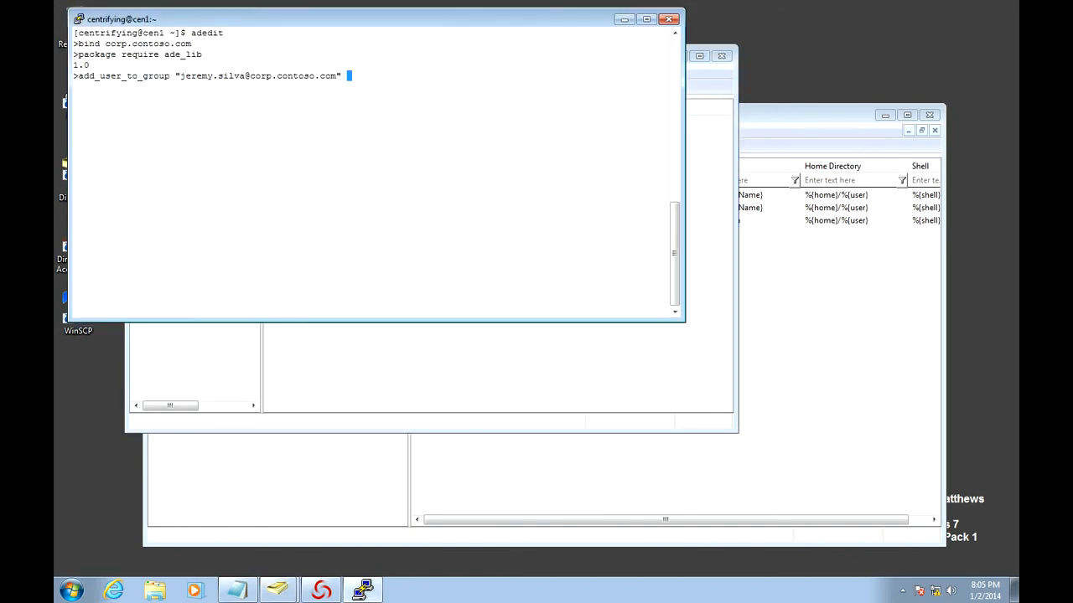
{"action": "type", "text": "\""}
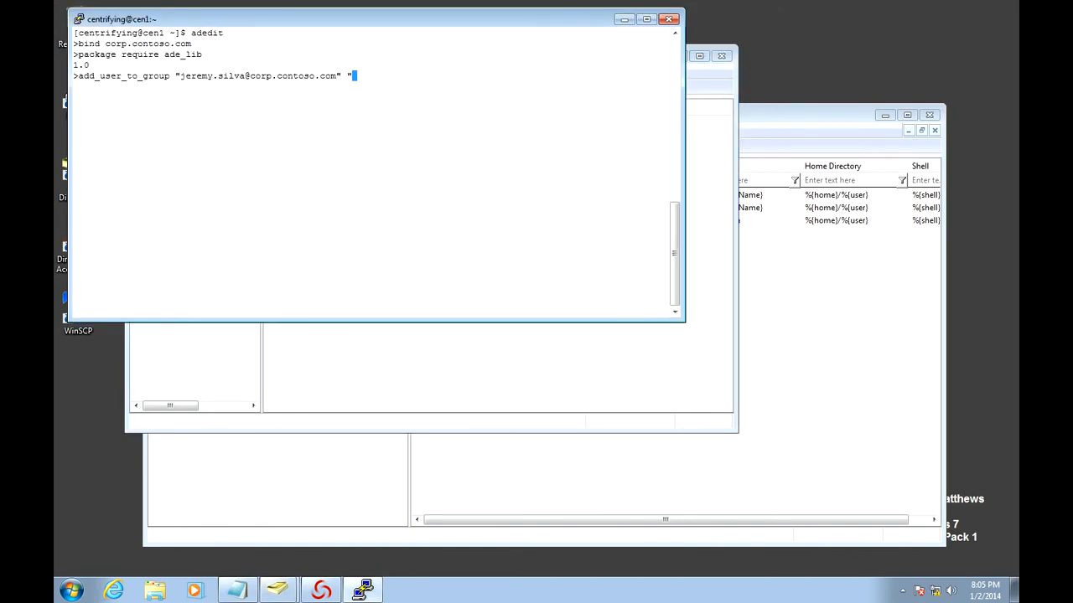
{"action": "type", "text": "UNIX Database Server Users@corp.contoso.com"}
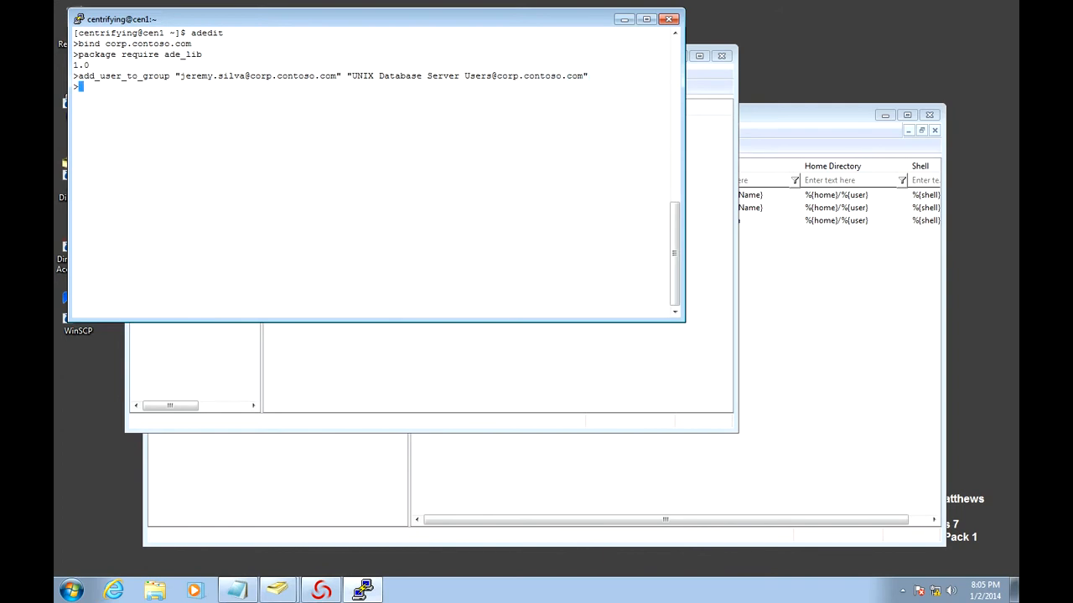
{"action": "type", "text": "exit"}
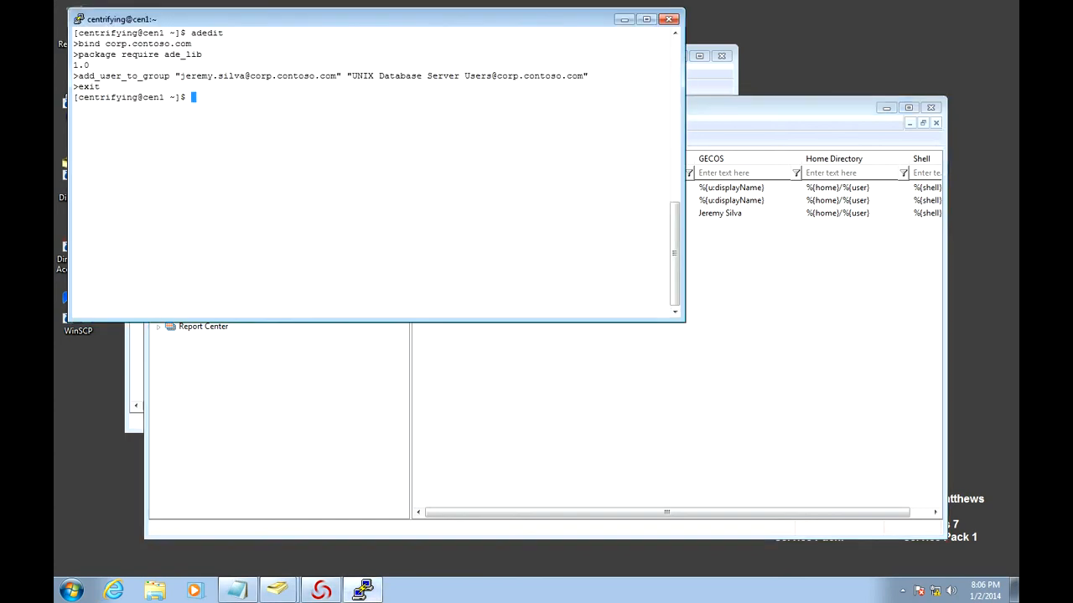
- Flush the Centrify caches with sudo adflush, then clear the terminal
{"action": "type", "text": "adflush"}
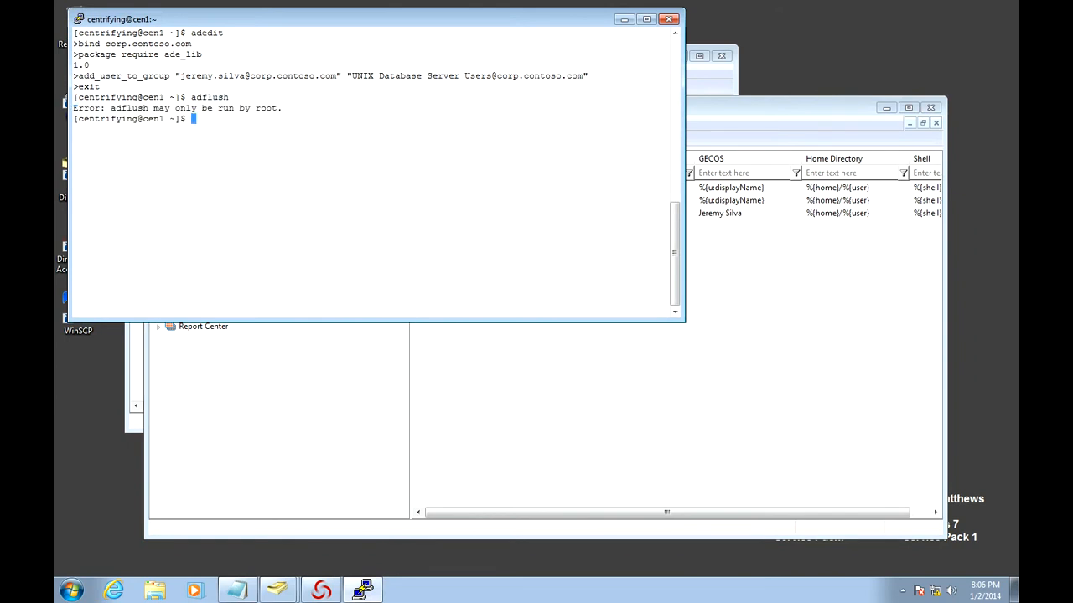
{"action": "type", "text": "adflush"}
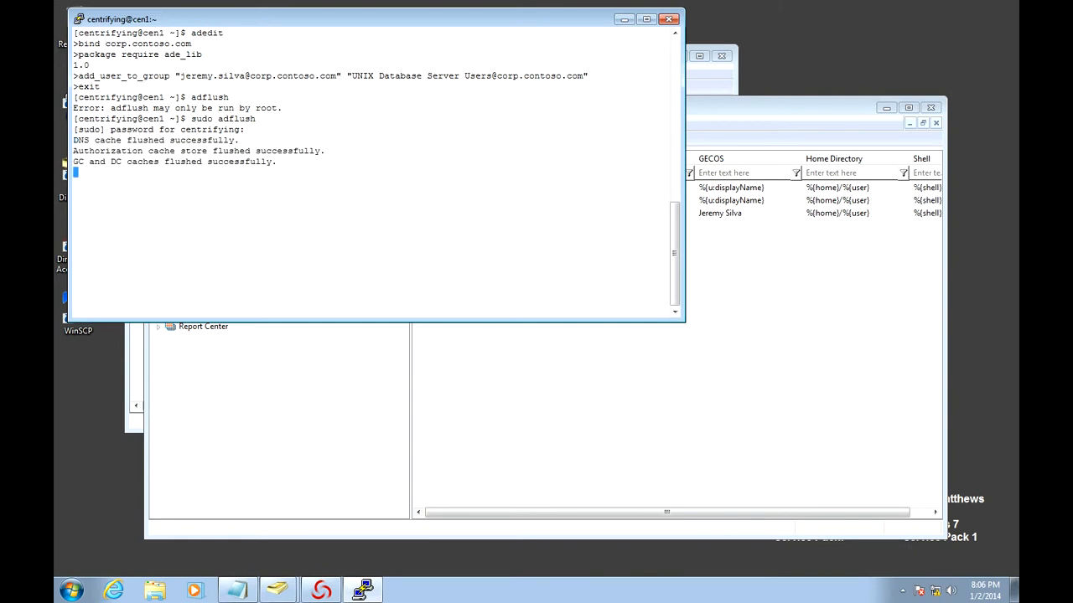
{"action": "type", "text": "clear"}
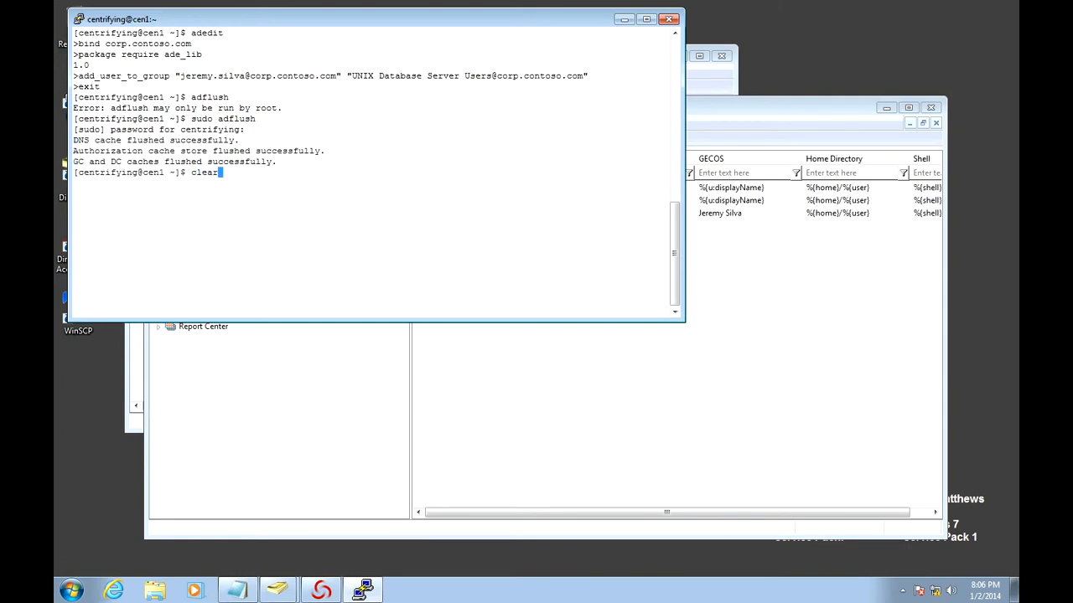
{"action": "key", "text": "Return"}
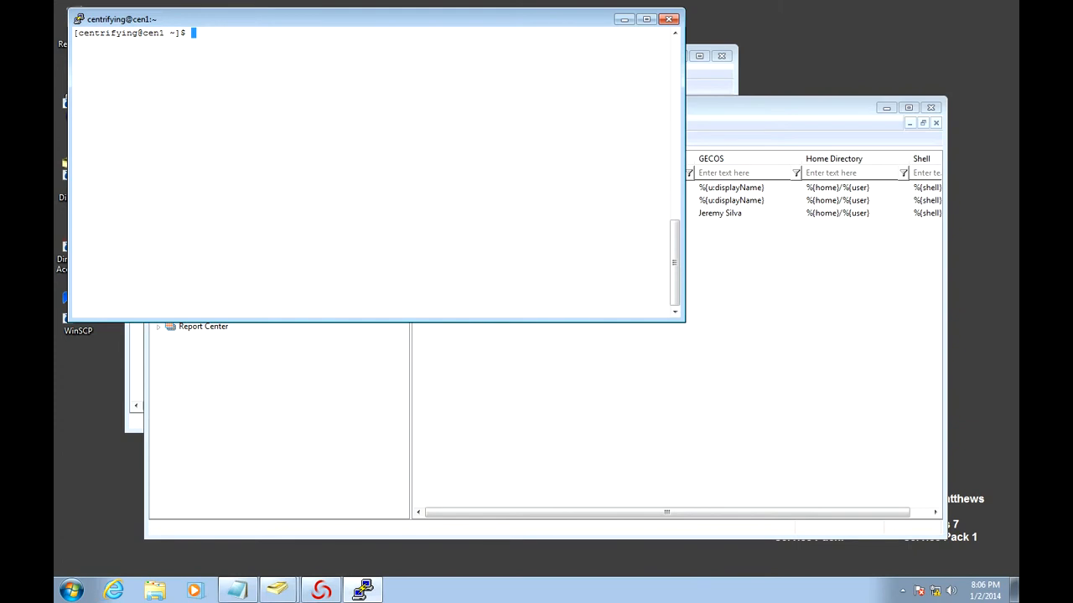
- List the zone's UNIX users with adquery user and begin a sudo dzinfo command
{"action": "type", "text": "adquery"}
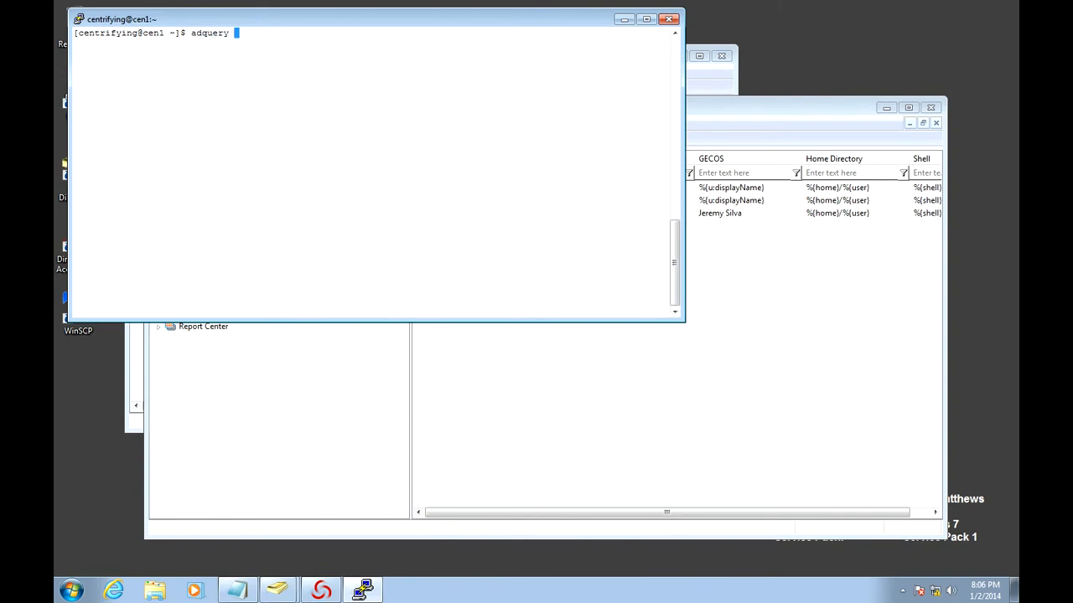
{"action": "type", "text": "user"}
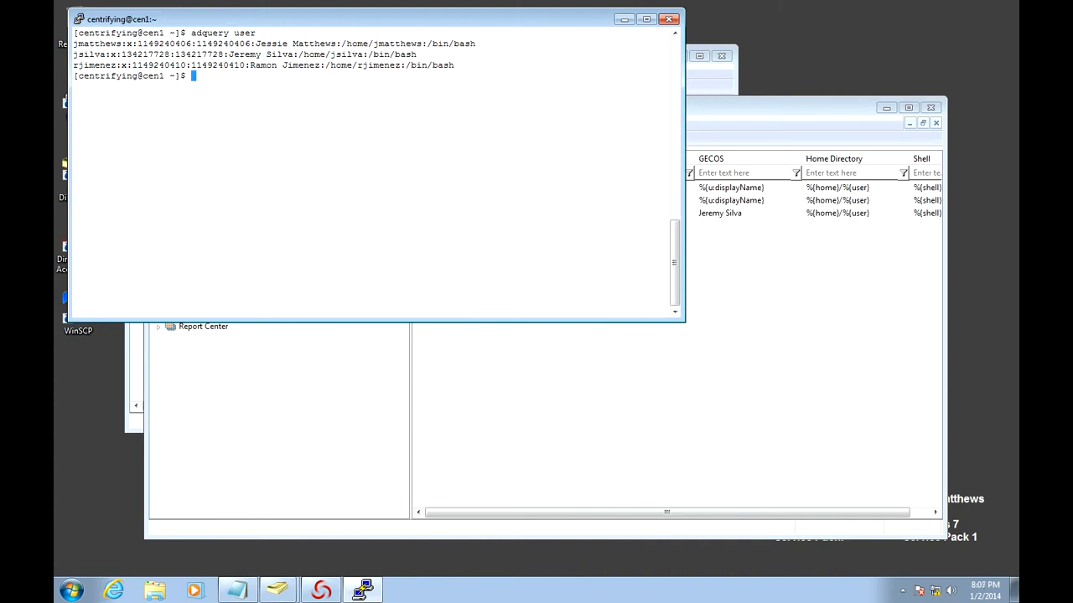
{"action": "type", "text": "sudo d"}
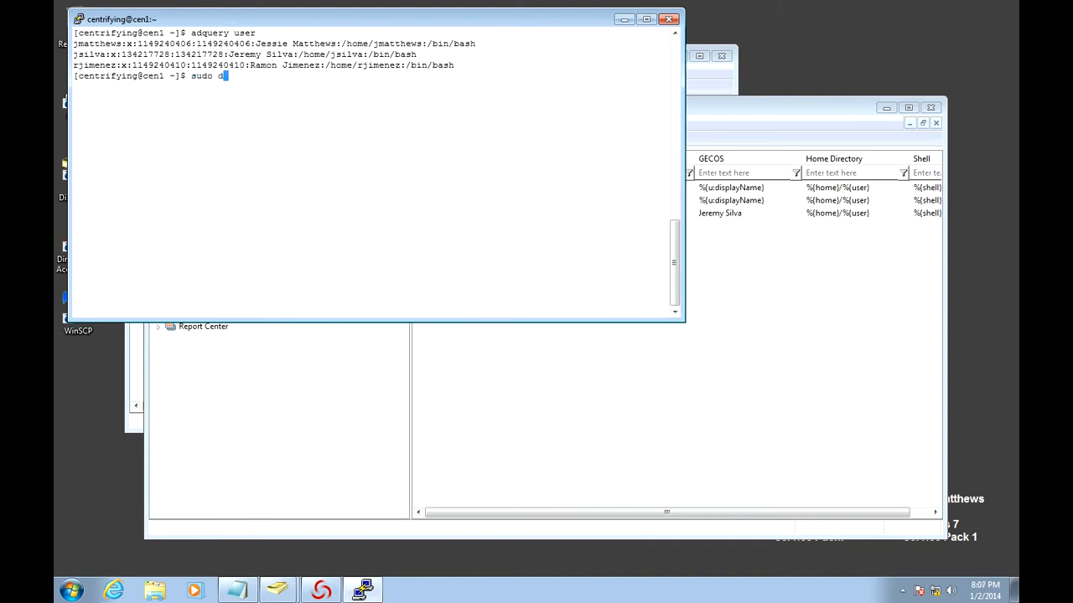
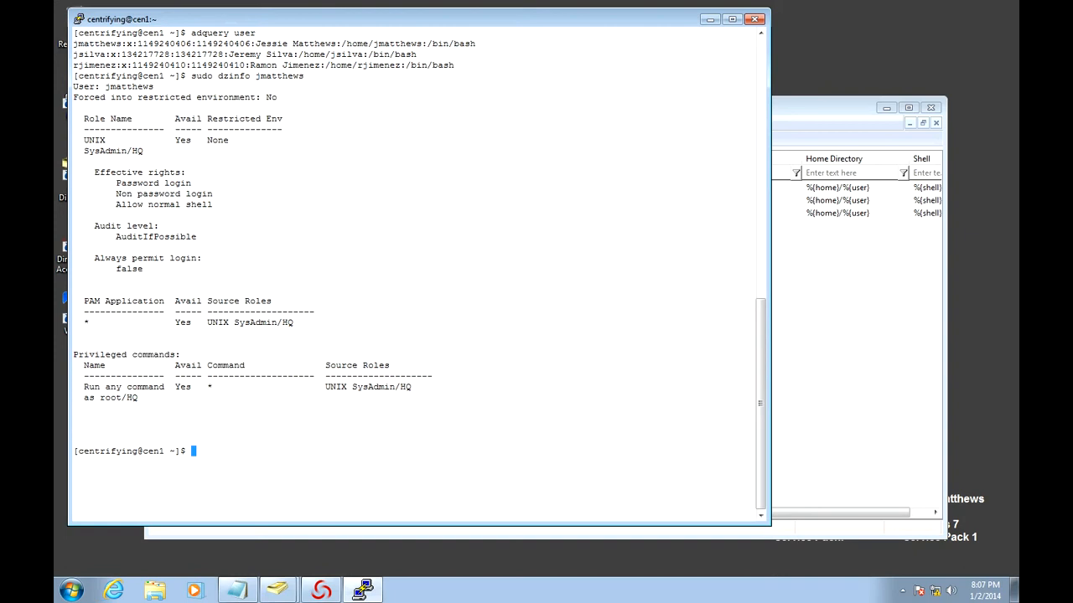
- Run sudo dzinfo for the three users (jma..., jmatth..., rjimene...) to check privileged commands
{"action": "type", "text": "sudo dzinfo jmatth"}
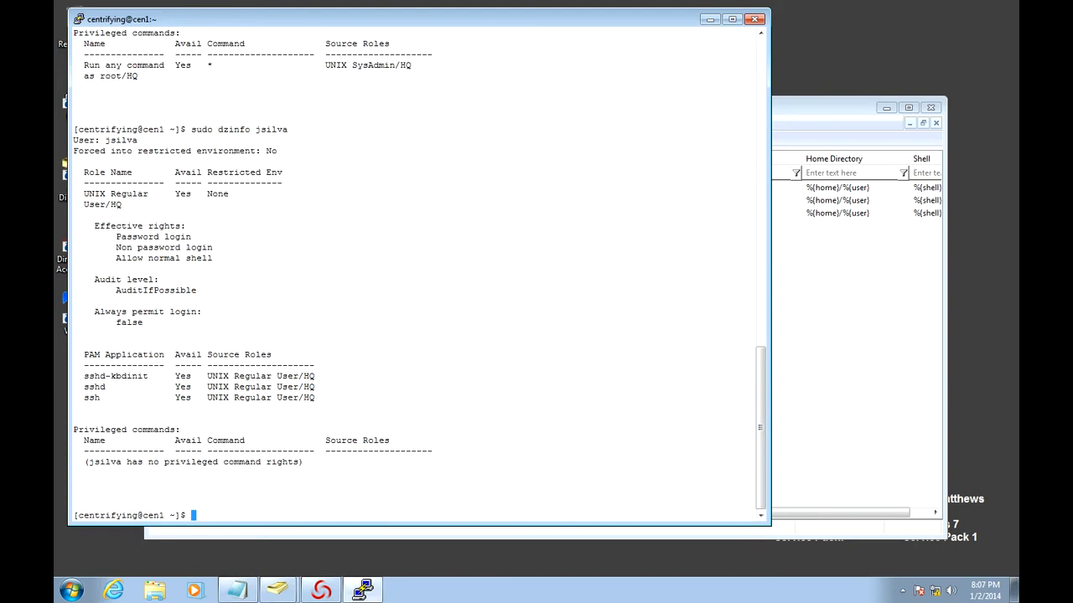
{"action": "type", "text": "sudo dzinfo"}
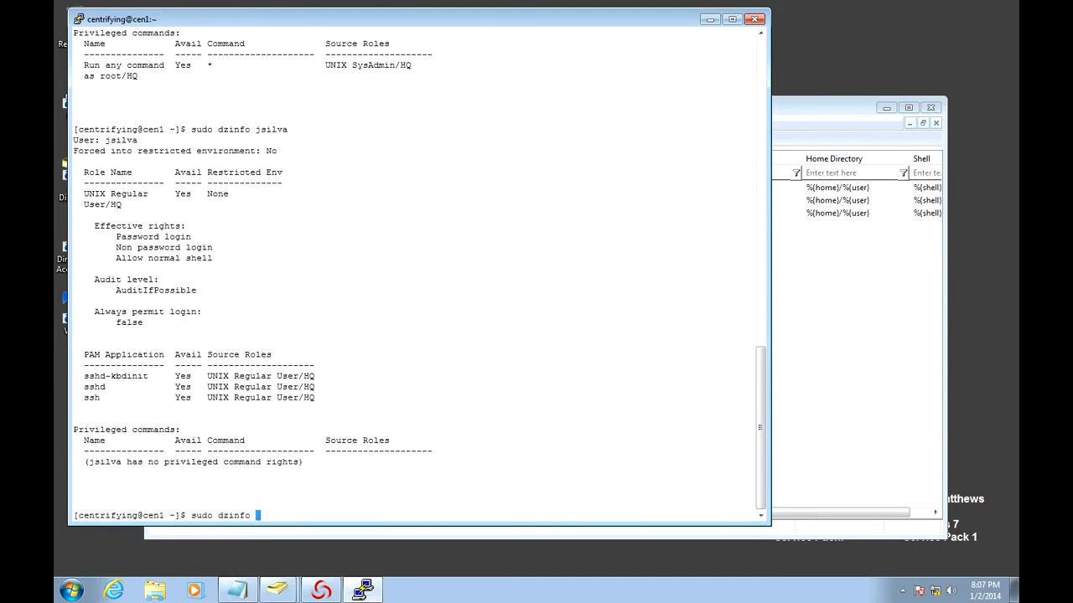
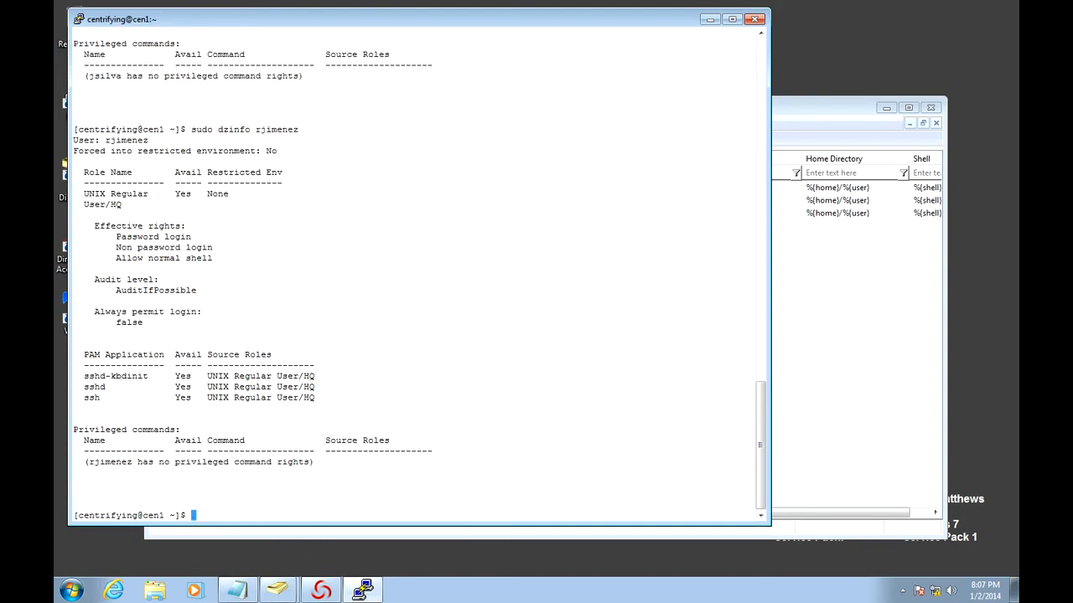
- Exit the session and launch a new PuTTY connection to the second server
{"action": "type", "text": "exit"}
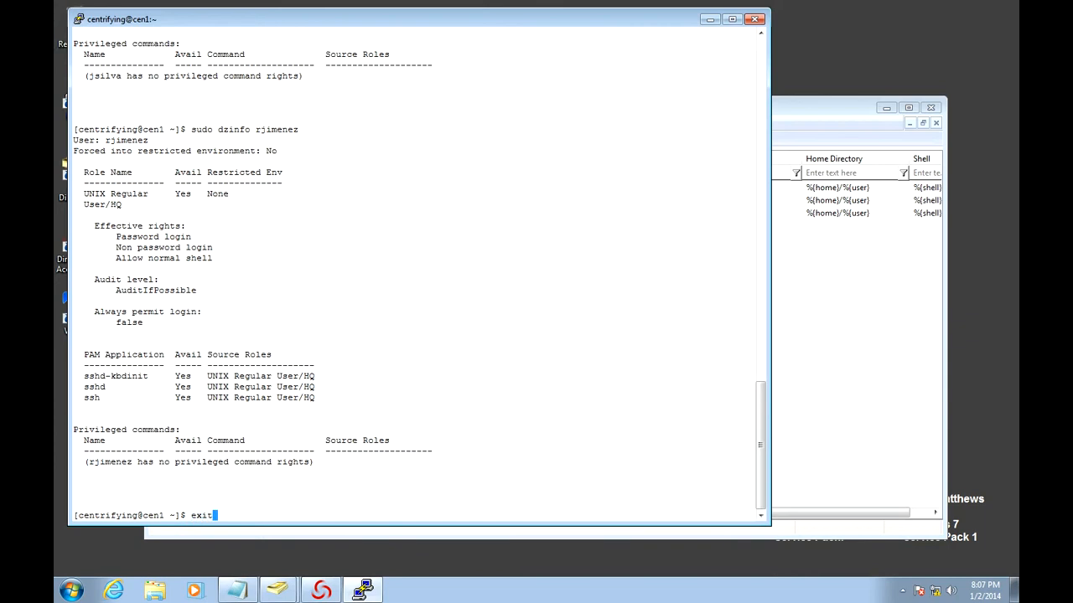
{"action": "left_click", "coordinate": [79, 18]}
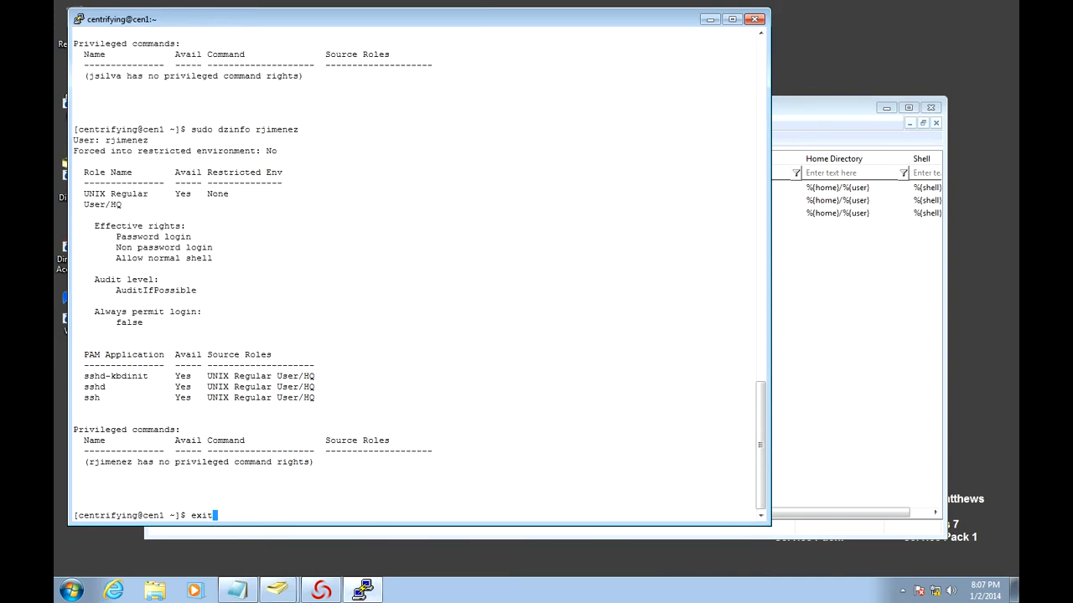
{"action": "left_click", "coordinate": [81, 19]}
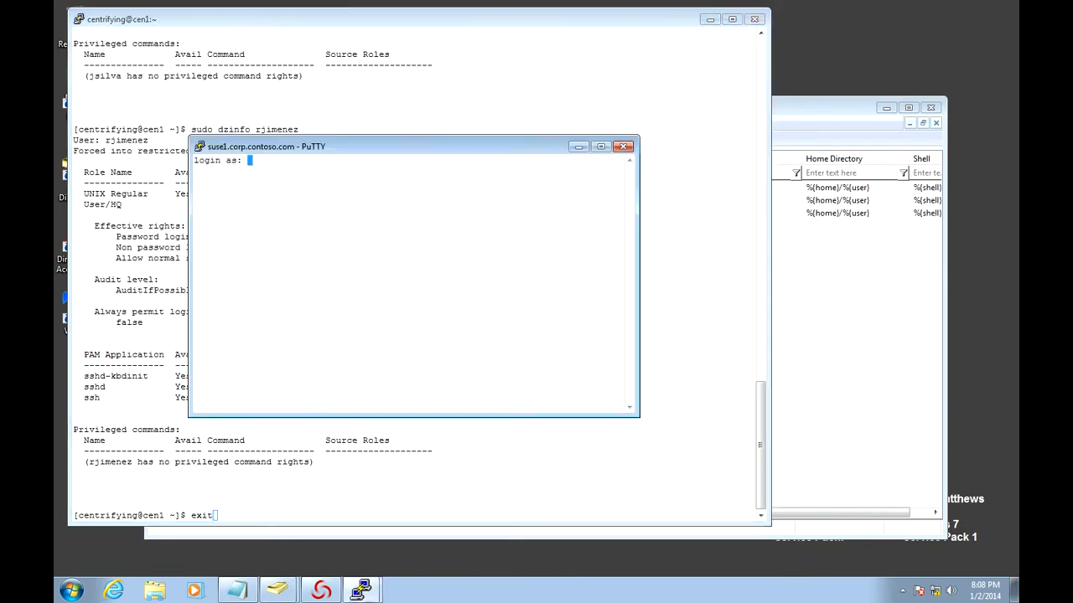
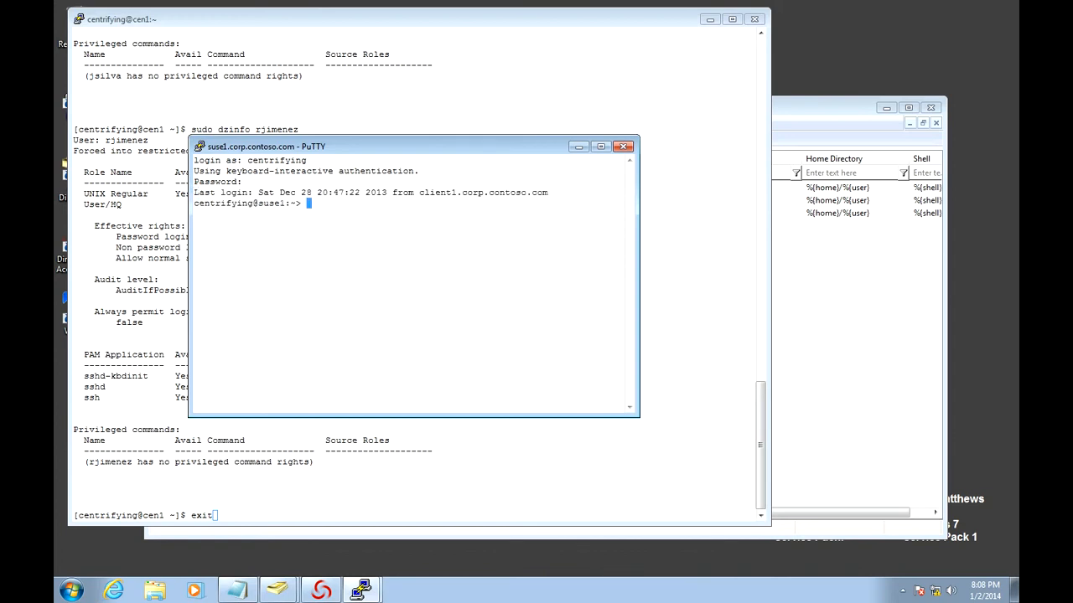
- Log in to suse1 and run sudo adflush, retrying with the full /usr/ path
{"action": "type", "text": "sudo adflush"}
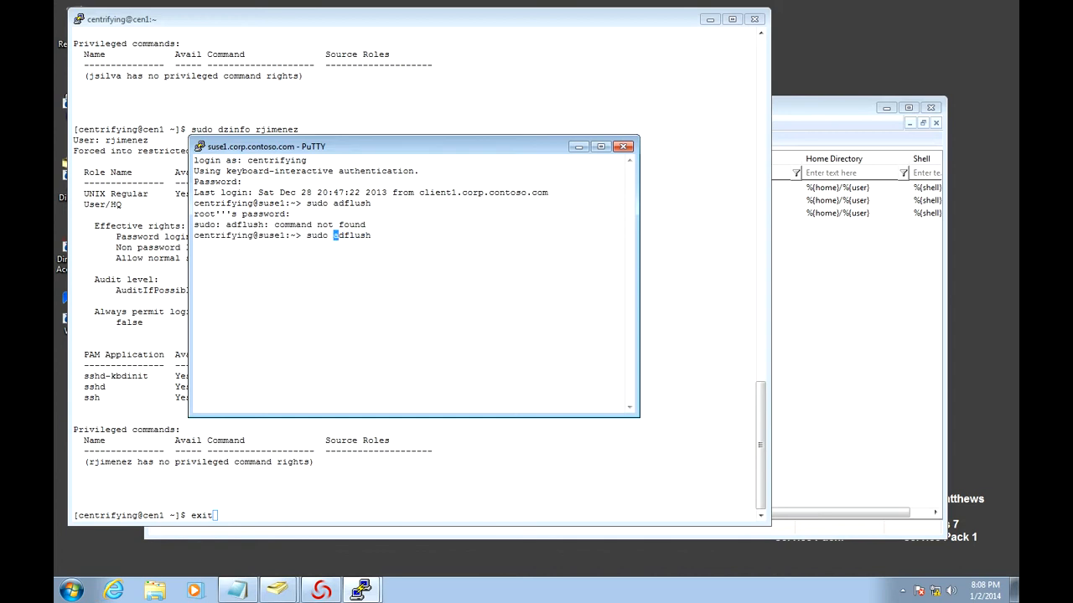
{"action": "type", "text": "/usr/"}
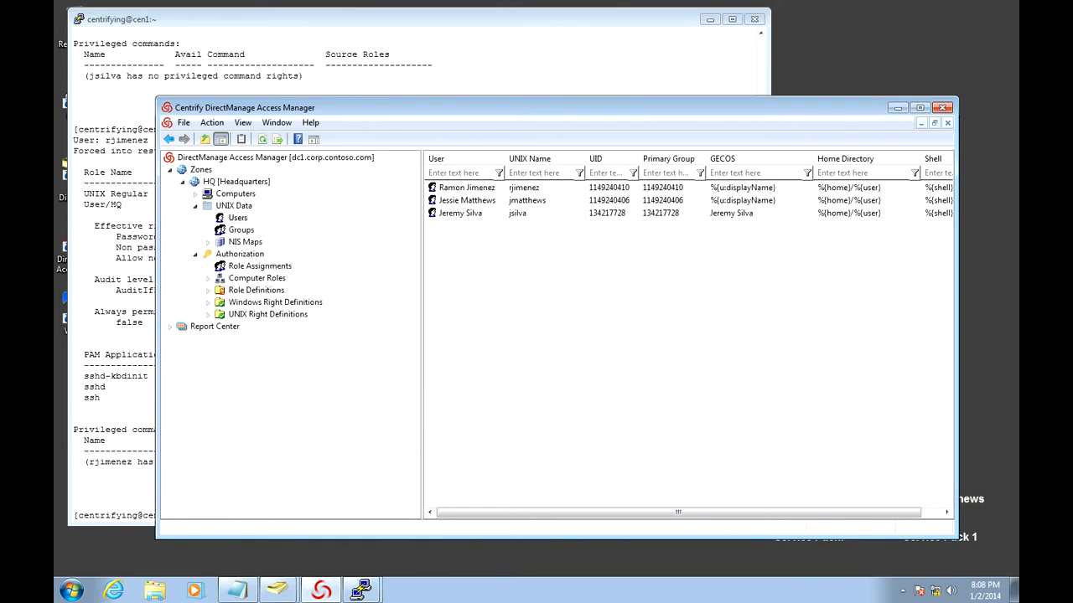
- Show Effective UNIX User Rights for the HQ zone on cen1 and view a user's role assignments
{"action": "left_click", "coordinate": [236, 181]}
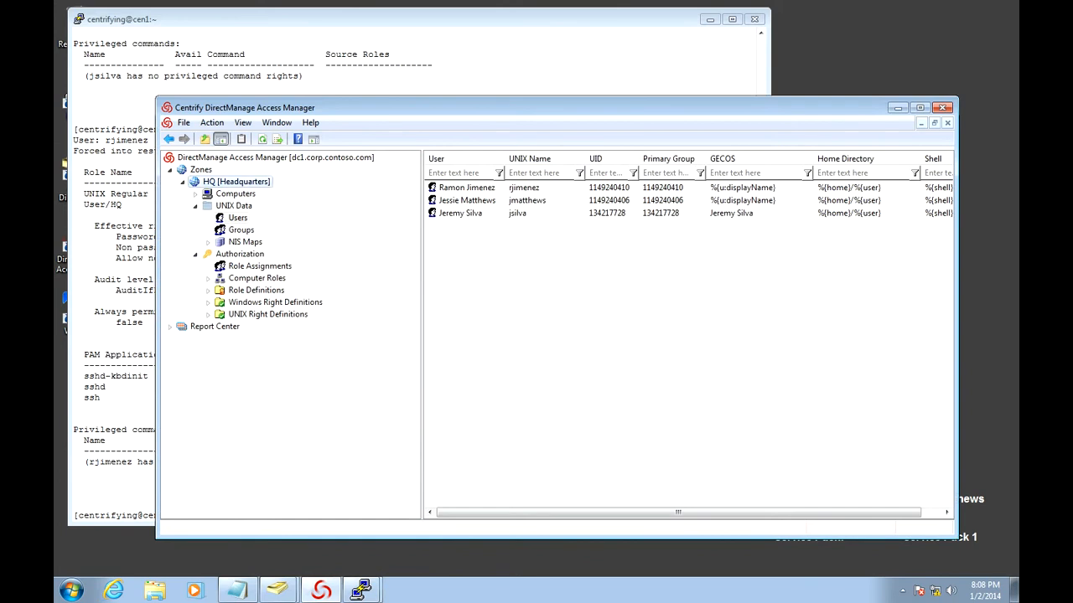
{"action": "right_click", "coordinate": [236, 181]}
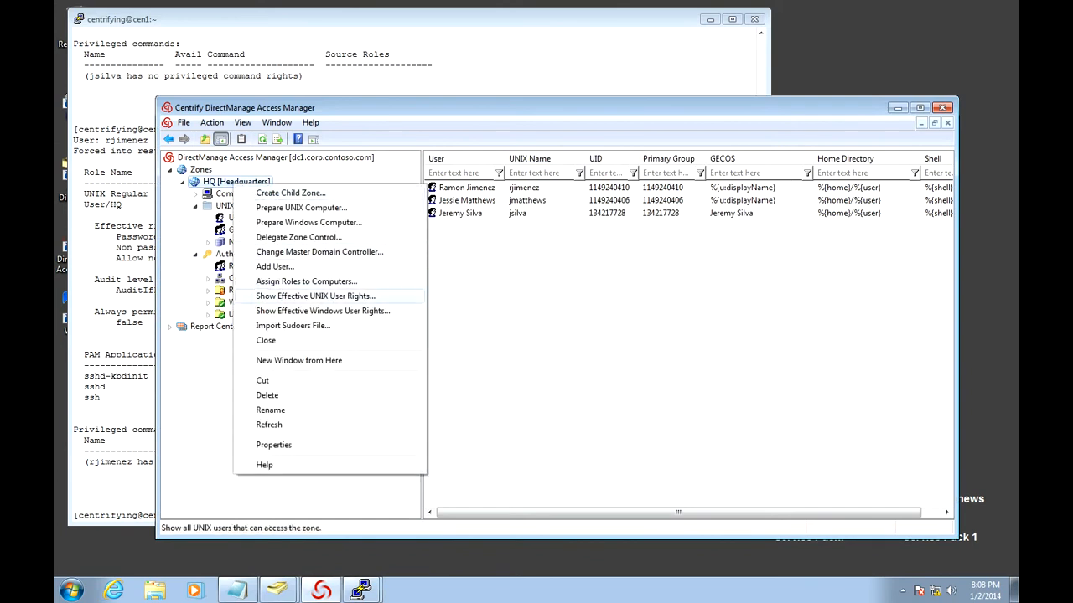
{"action": "left_click", "coordinate": [315, 295]}
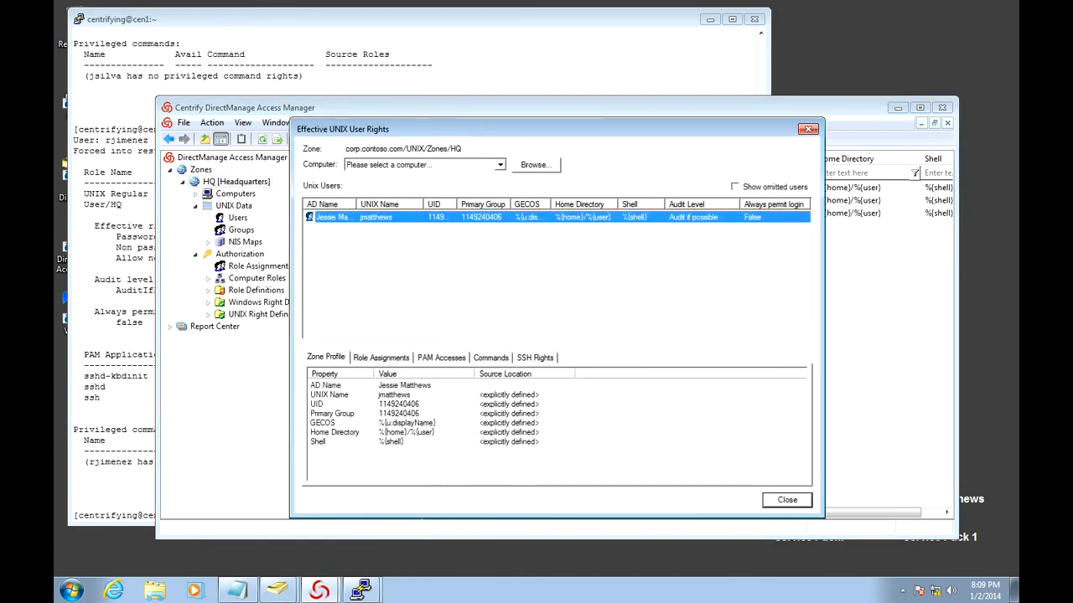
{"action": "left_click", "coordinate": [499, 164]}
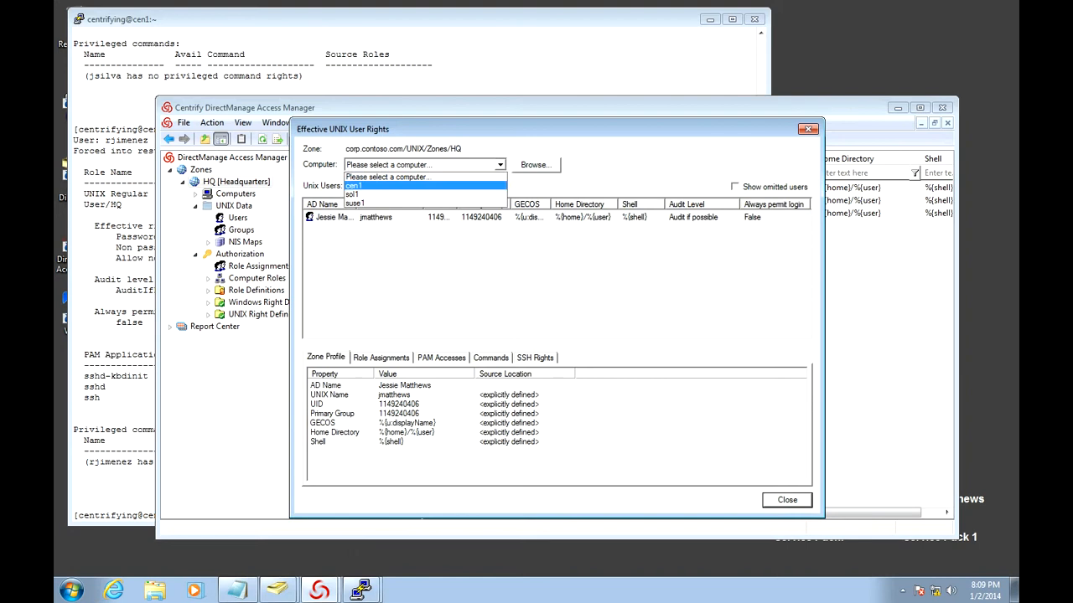
{"action": "left_click", "coordinate": [352, 185]}
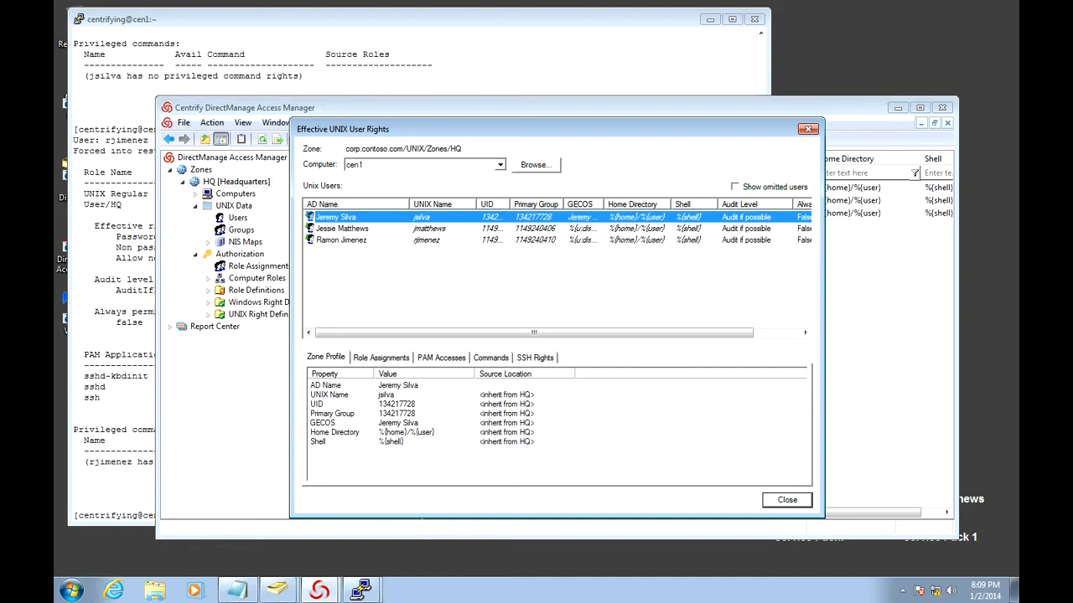
{"action": "left_click", "coordinate": [380, 359]}
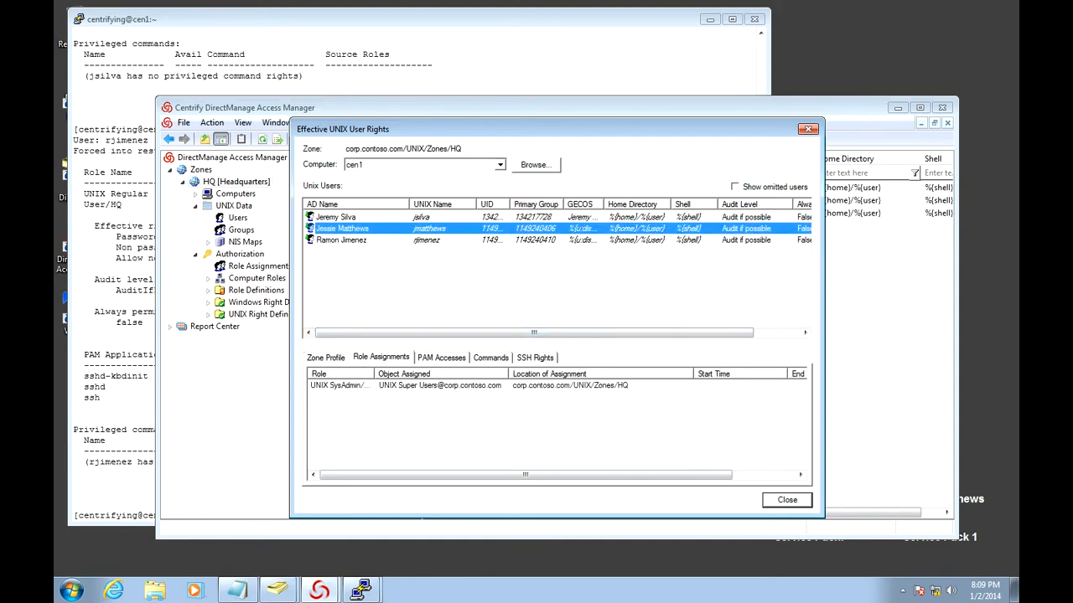
- Check effective rights on the other computers including suse1, then close the results
{"action": "left_click", "coordinate": [499, 164]}
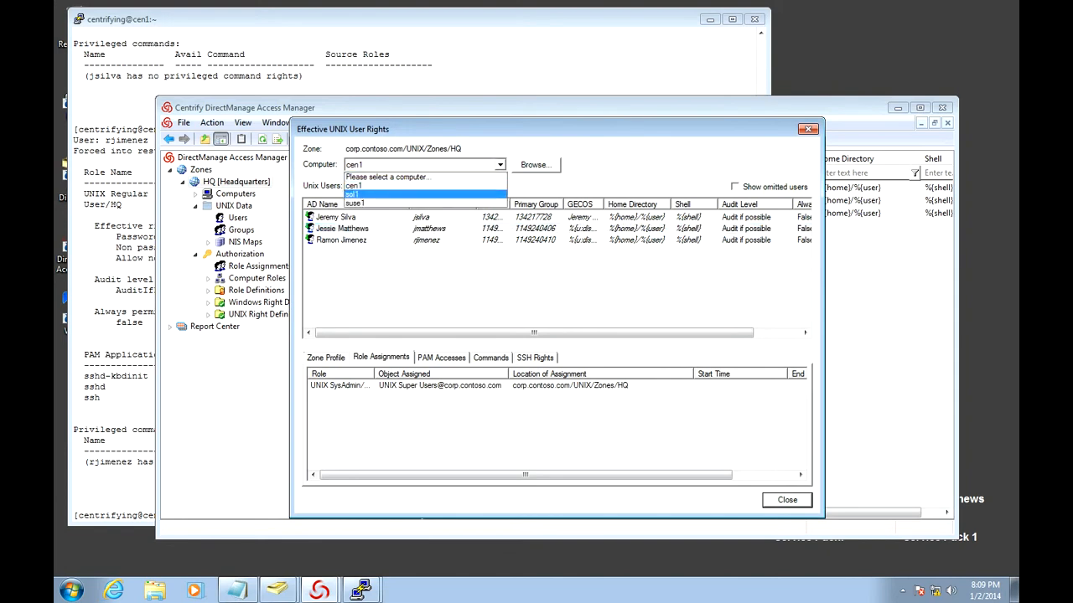
{"action": "left_click", "coordinate": [355, 195]}
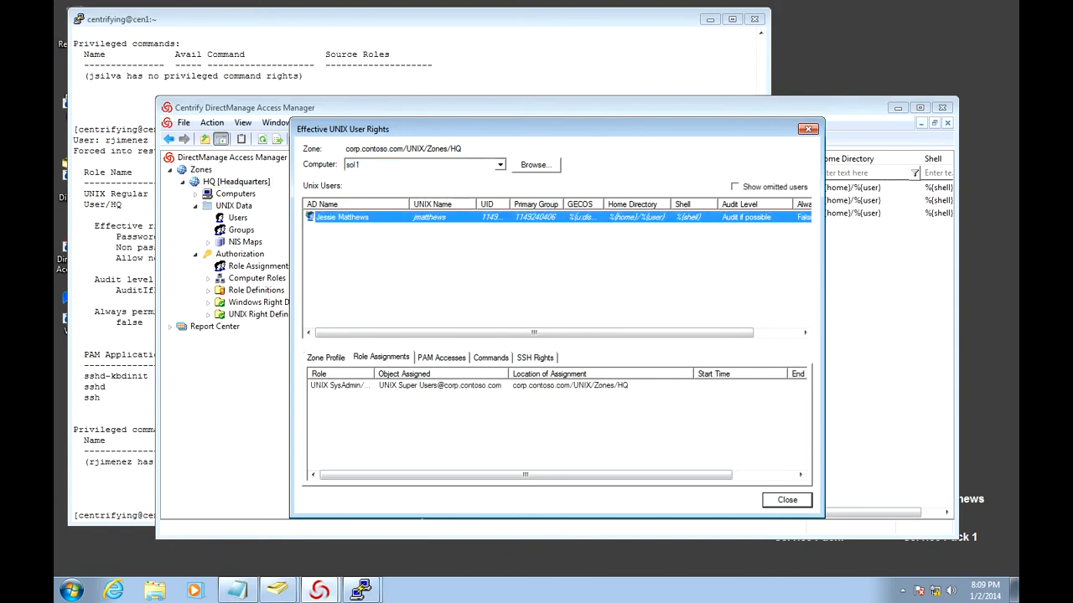
{"action": "left_click", "coordinate": [499, 164]}
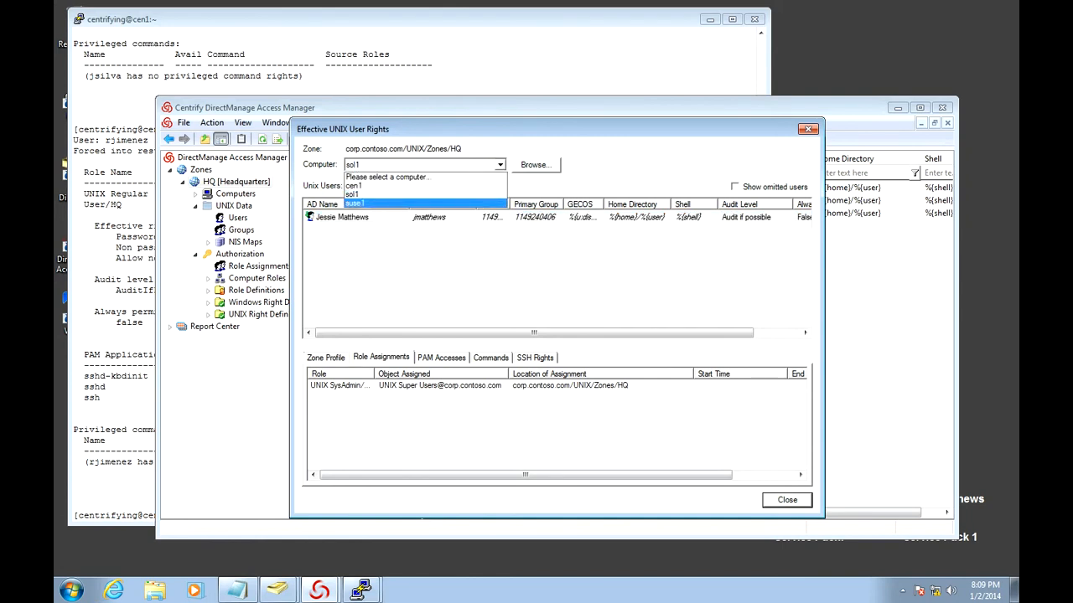
{"action": "left_click", "coordinate": [355, 203]}
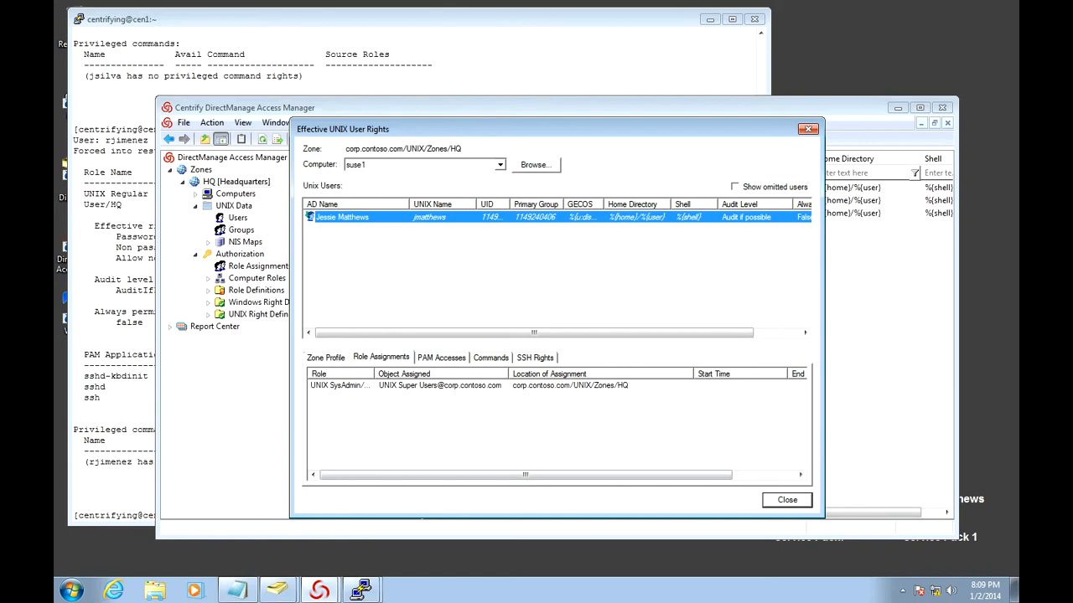
{"action": "left_click", "coordinate": [786, 499]}
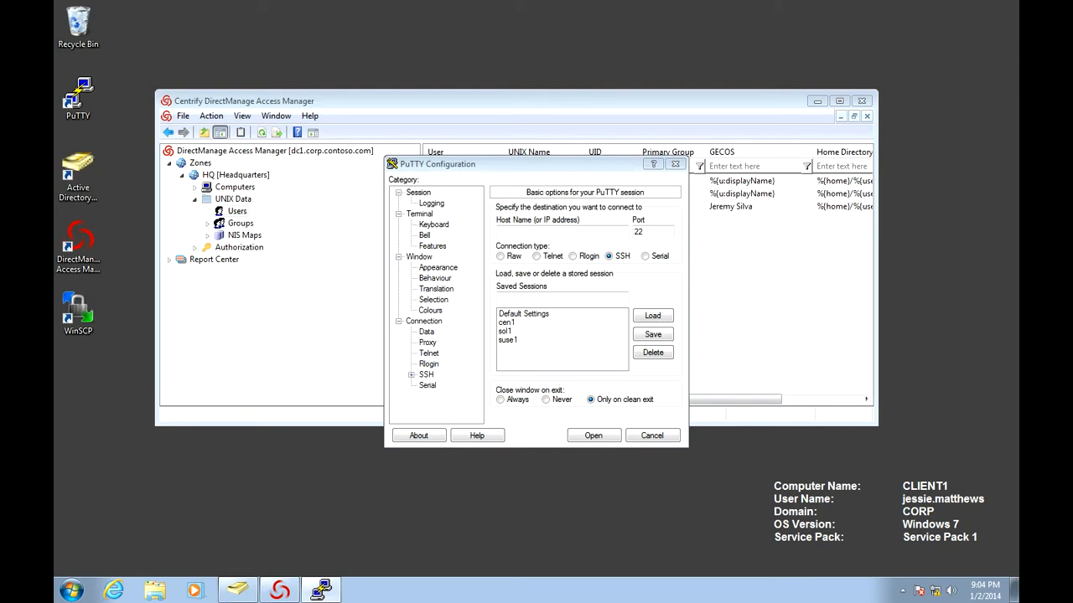
{"action": "left_click", "coordinate": [506, 321]}
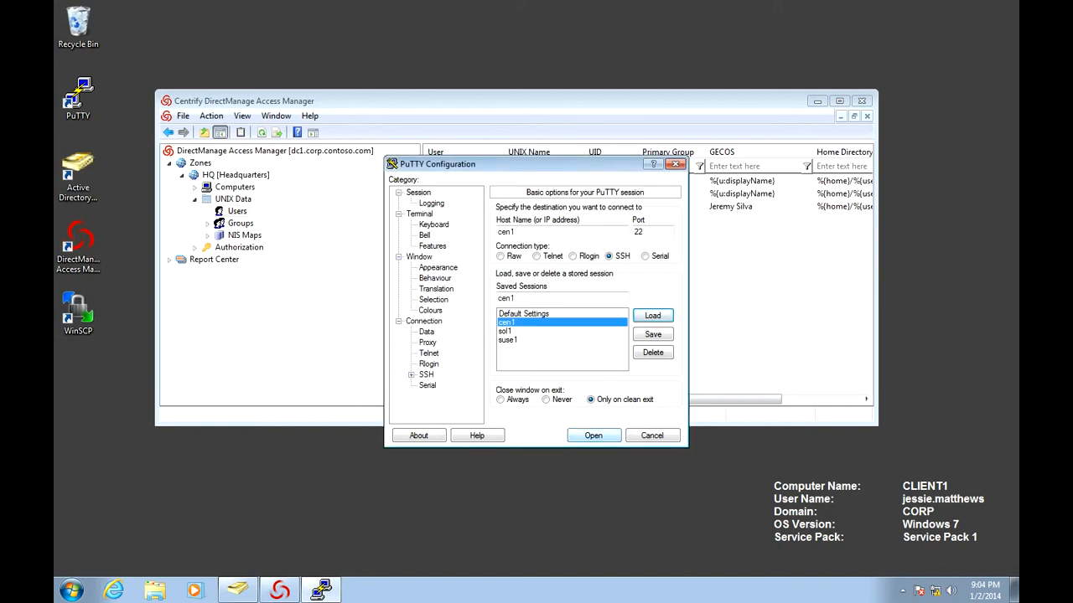
{"action": "left_click", "coordinate": [594, 436]}
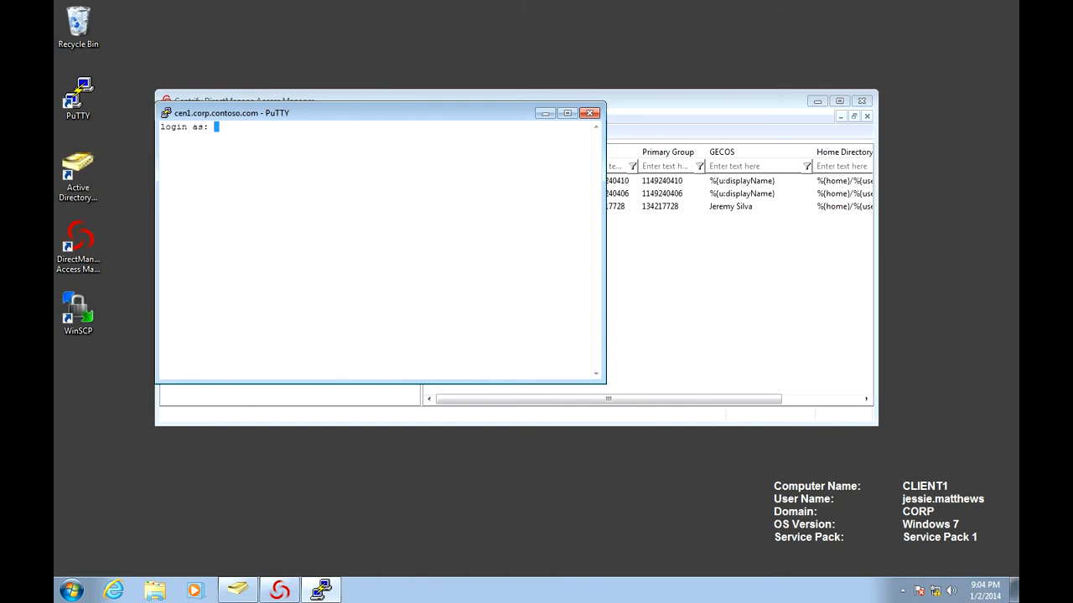
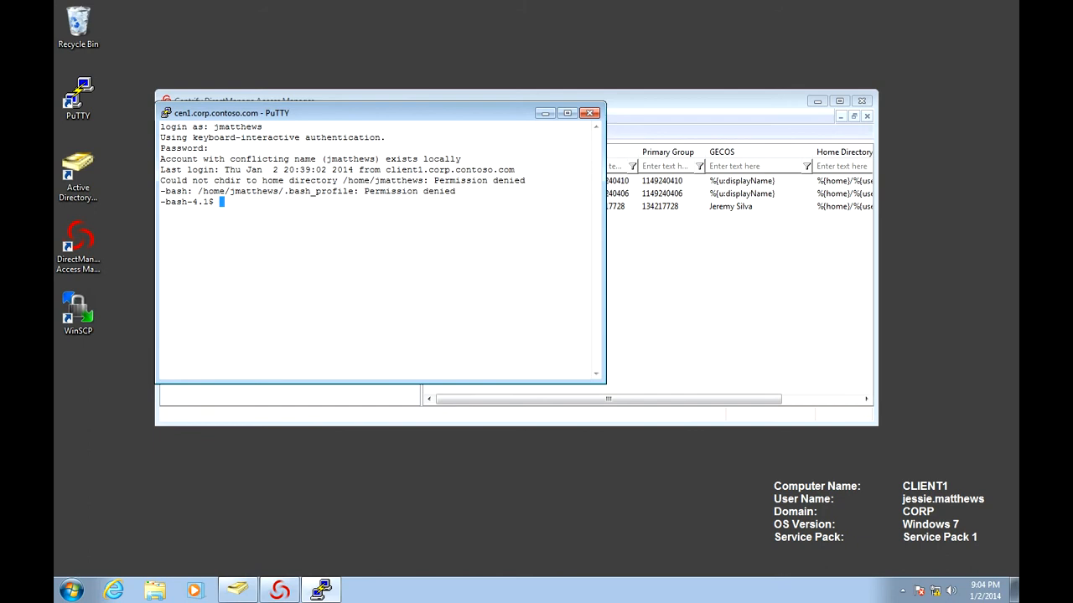
{"action": "type", "text": "clea"}
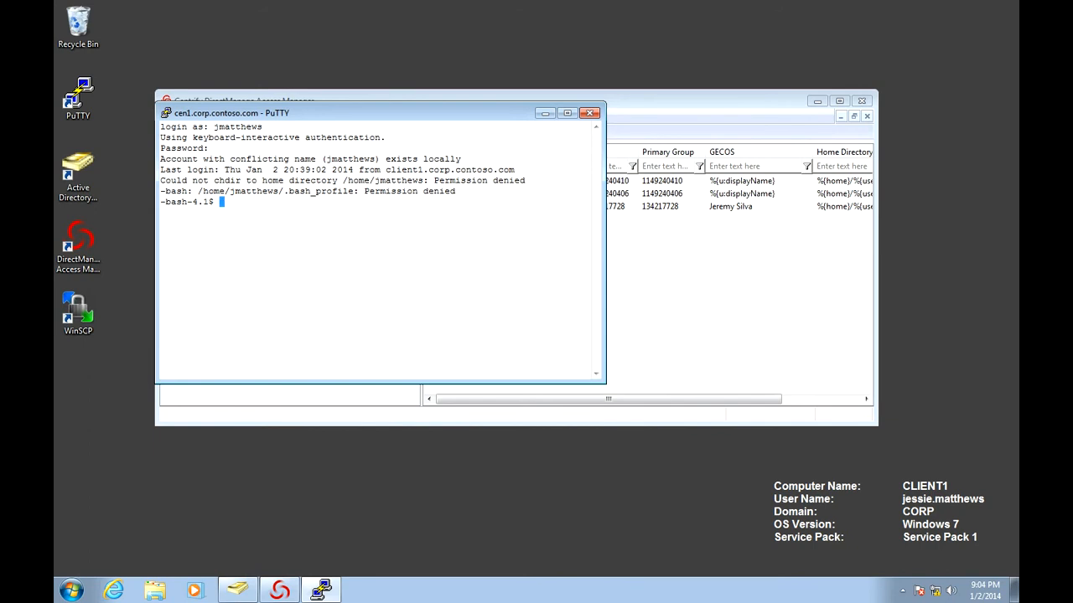
{"action": "type", "text": "clear"}
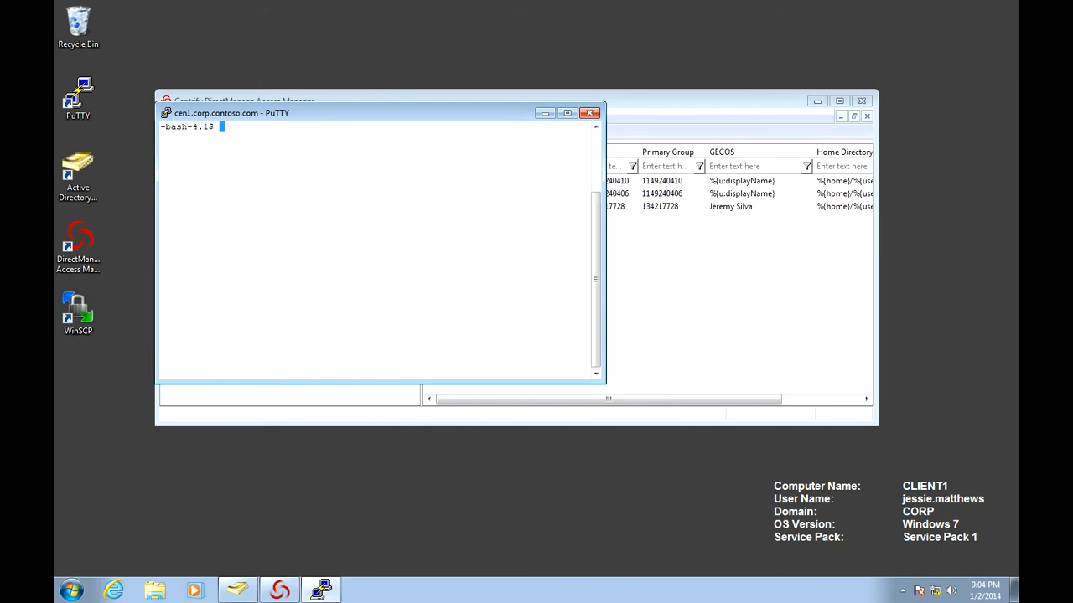
{"action": "type", "text": "getent pa"}
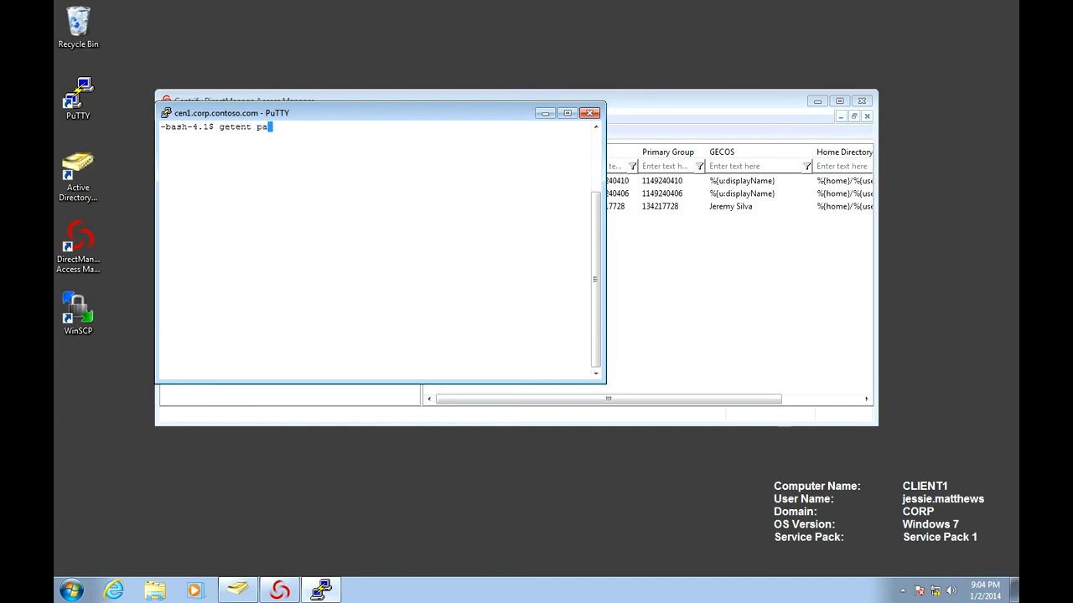
{"action": "type", "text": "sswd |"}
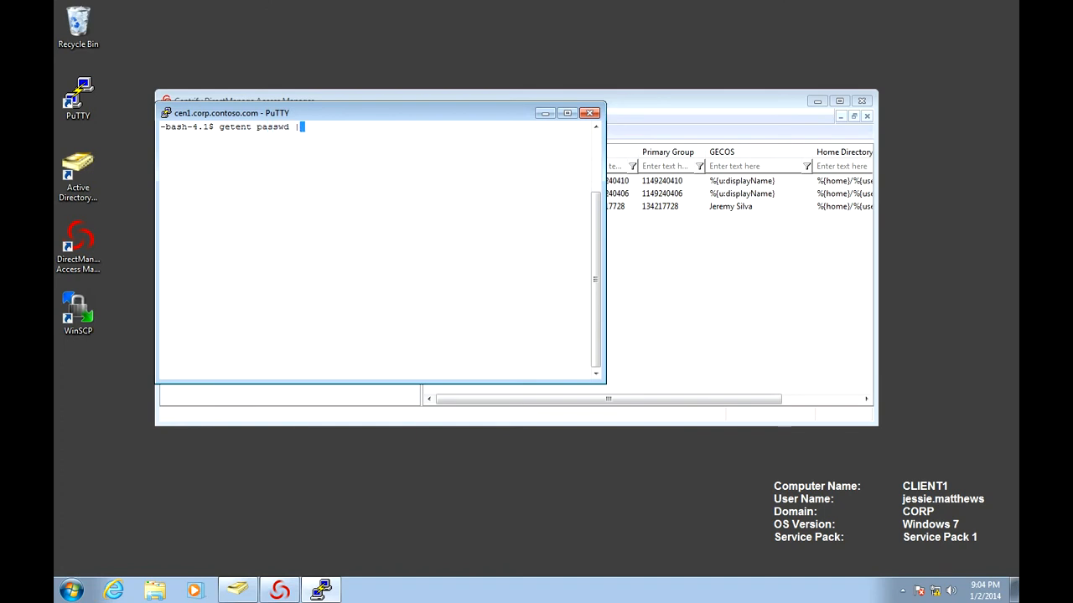
{"action": "type", "text": "grep"}
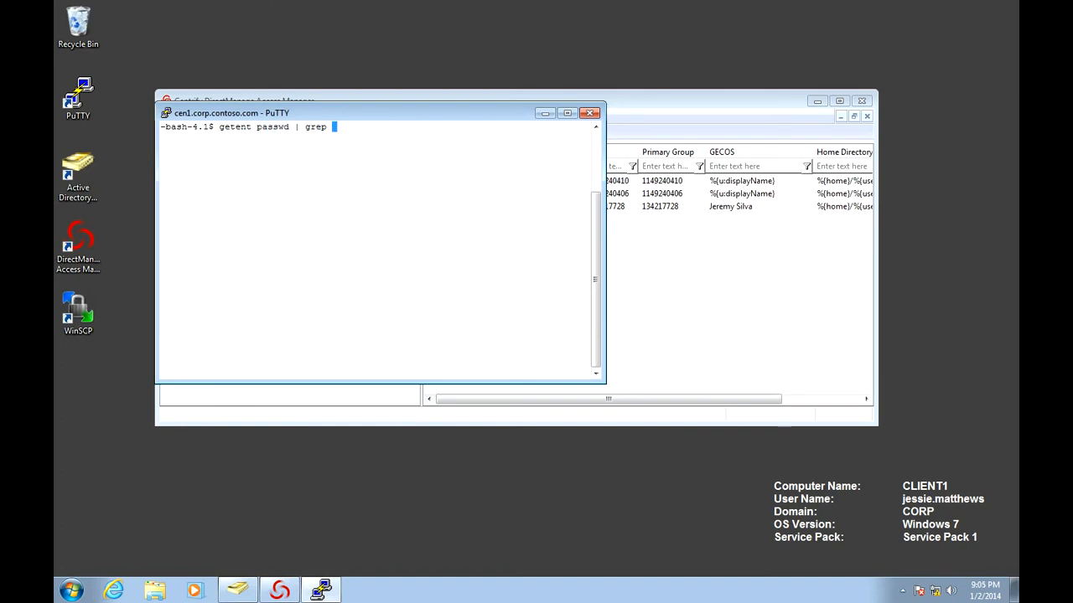
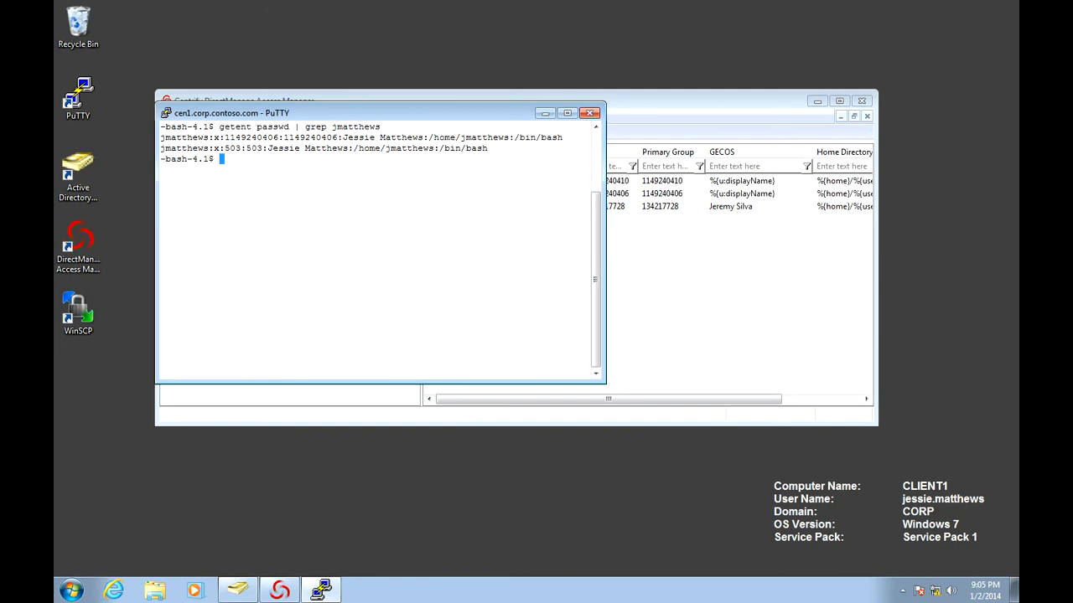
{"action": "type", "text": "cat"}
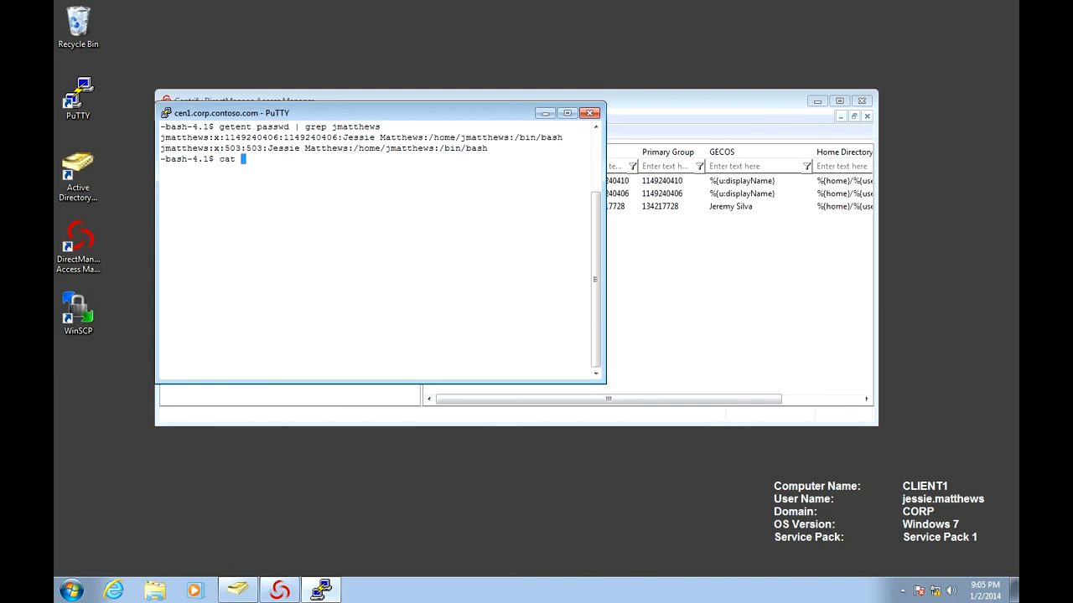
{"action": "type", "text": "/etc/passwd | grep 503"}
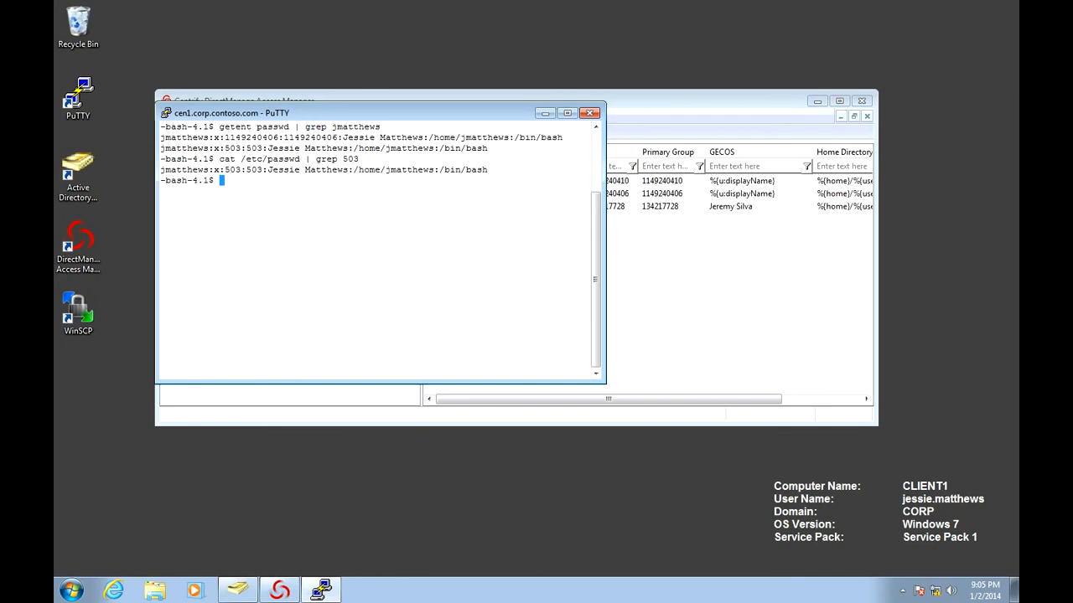
{"action": "type", "text": "clear"}
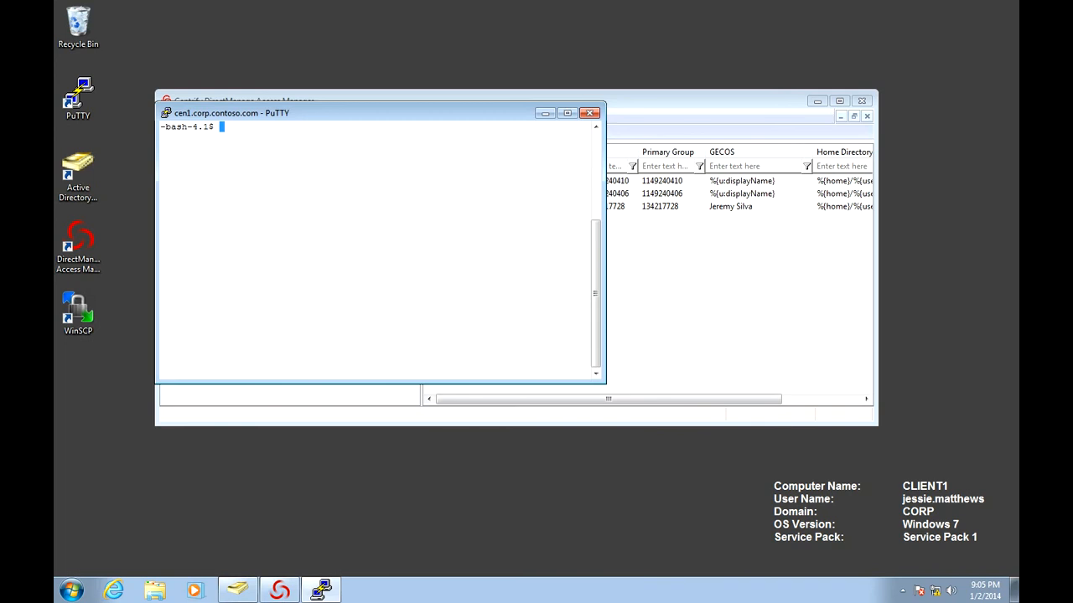
- Type a numeric listing command for /home/j* home directories without running it
{"action": "type", "text": "cat"}
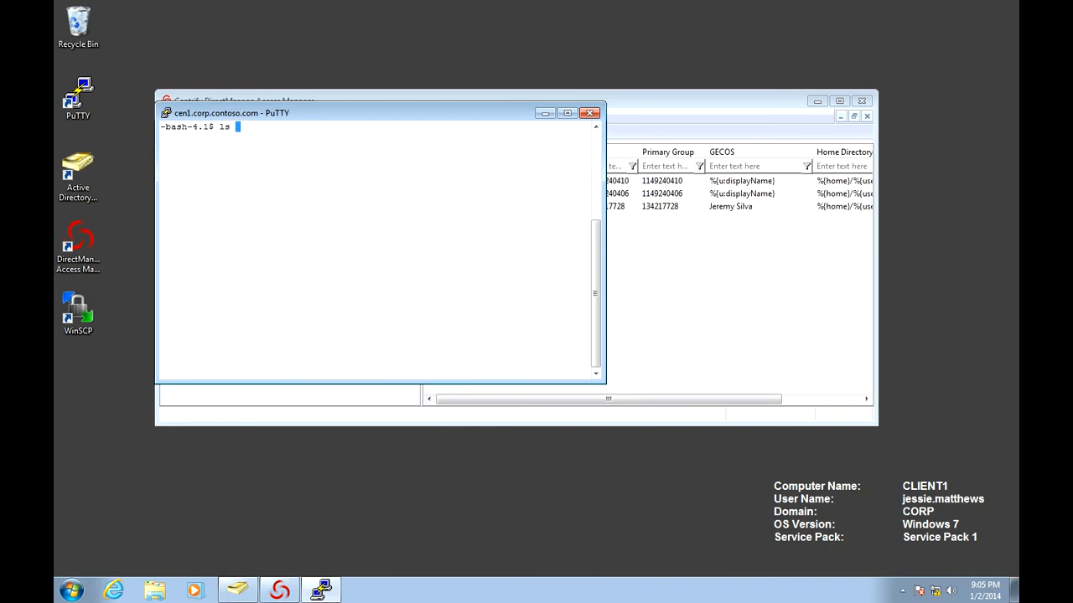
{"action": "type", "text": "-"}
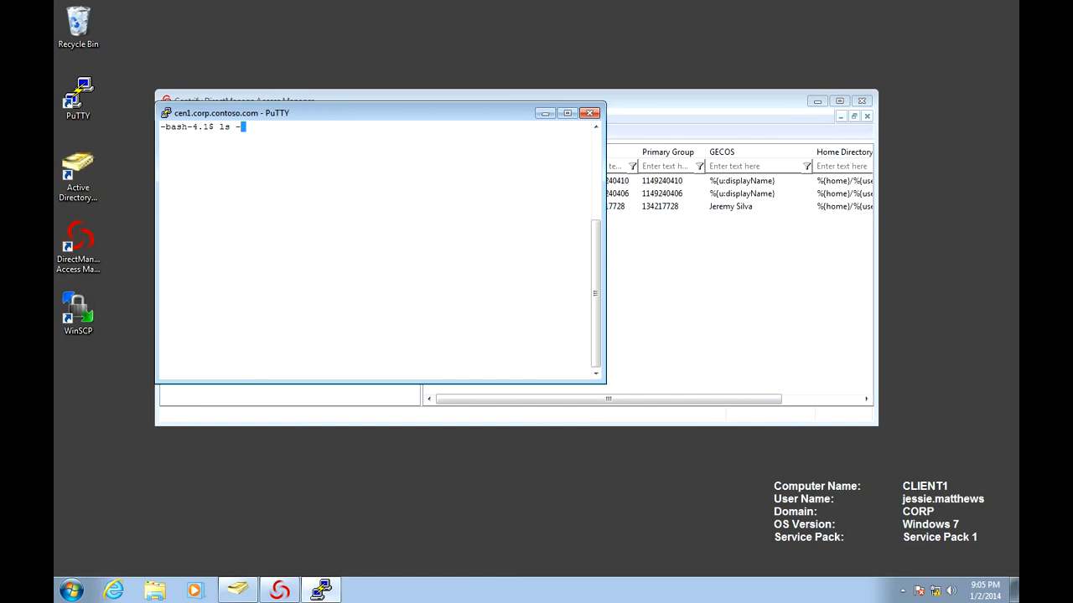
{"action": "type", "text": "n"}
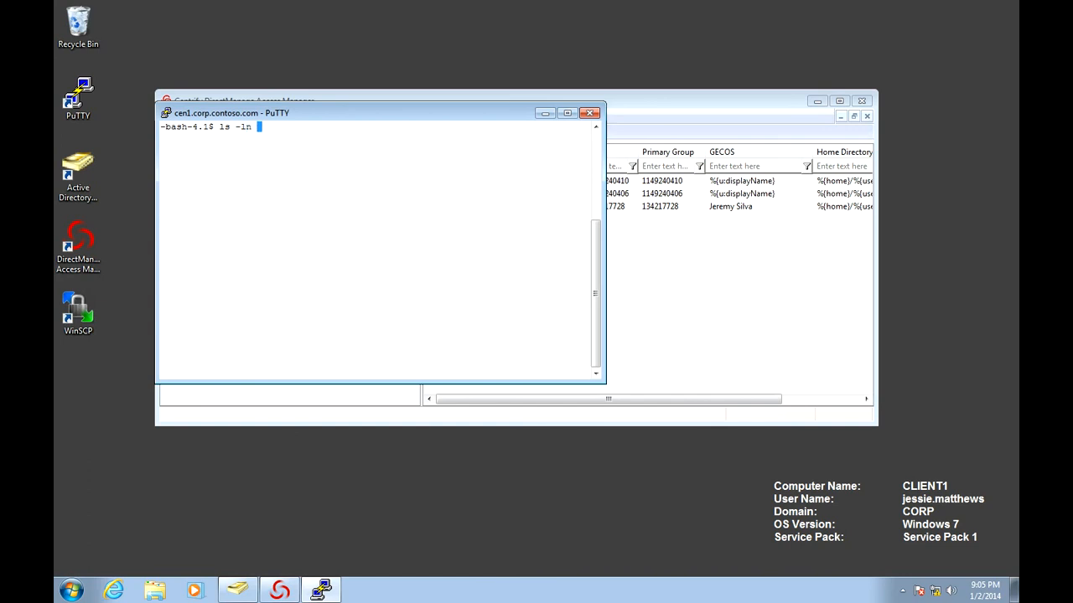
{"action": "type", "text": "/home"}
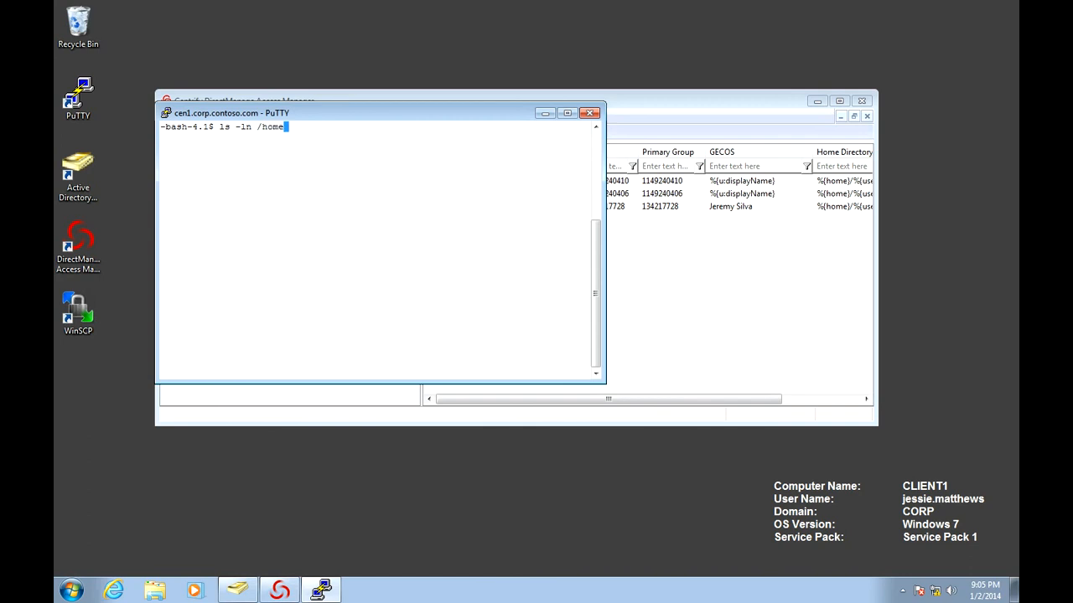
{"action": "type", "text": "/"}
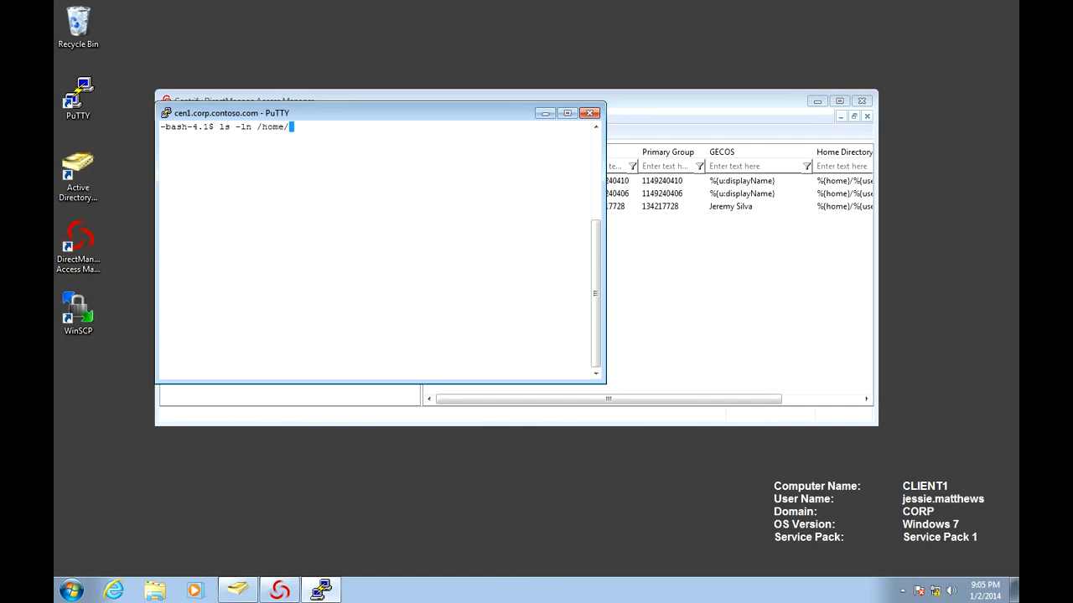
{"action": "type", "text": "j*"}
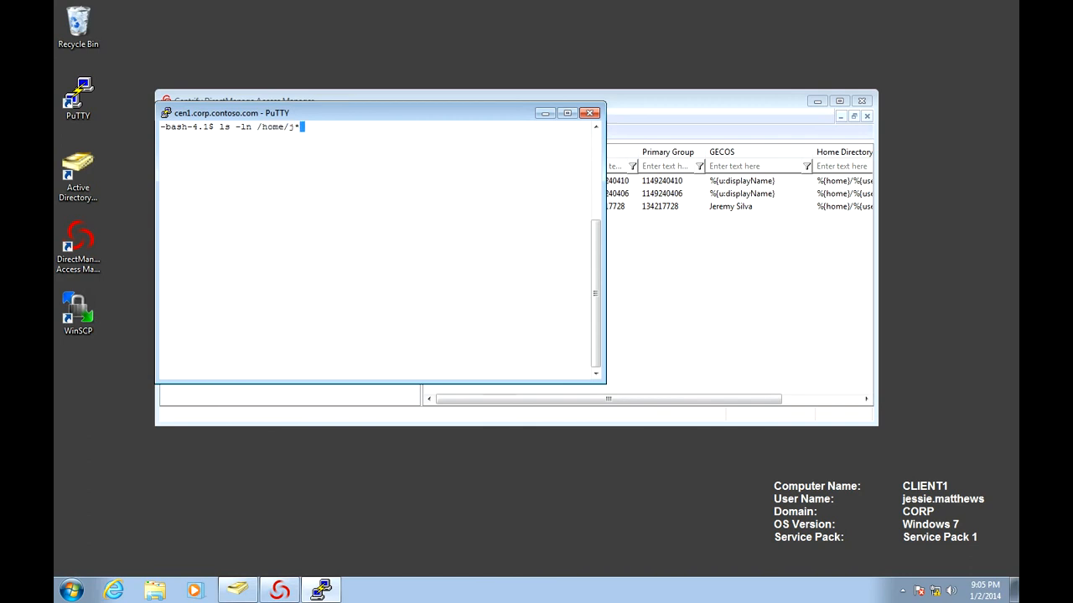